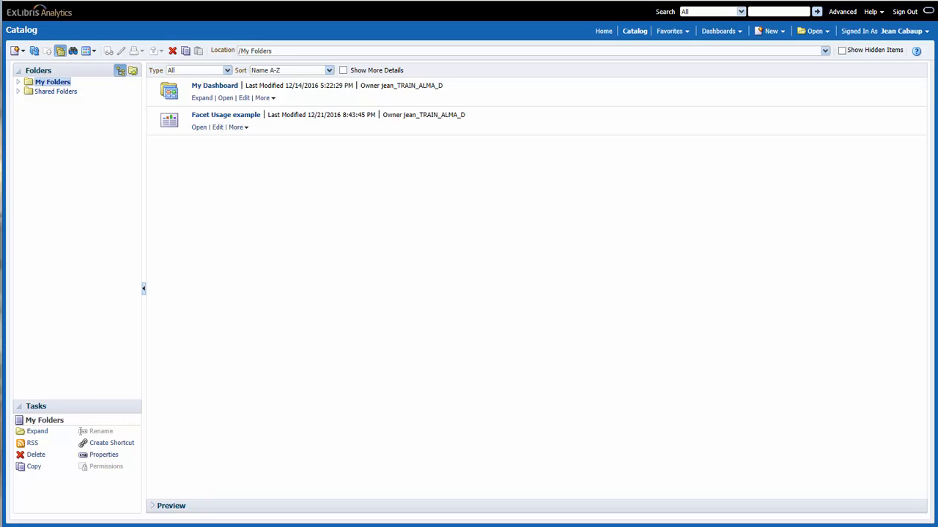
# Create a new analysis from the New menu using the Primo Action Usage subject area
pyautogui.click(769, 31)
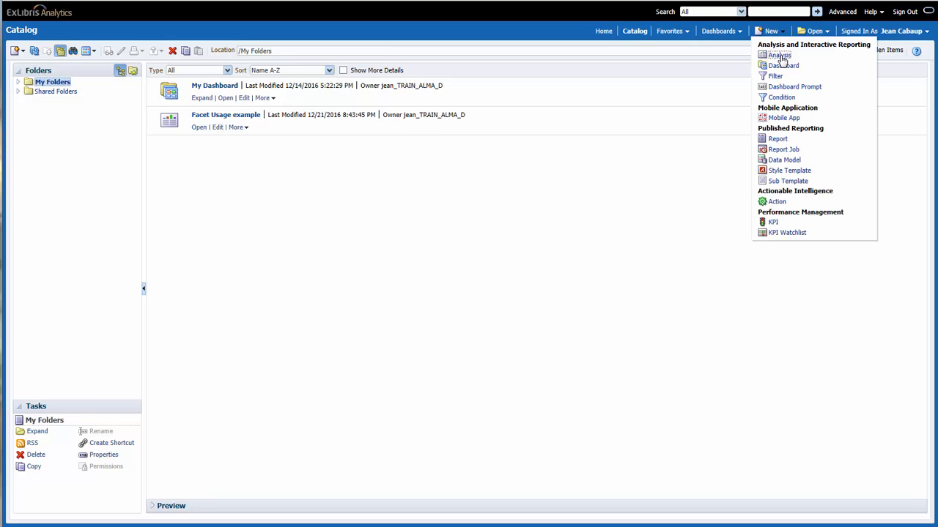
pyautogui.click(780, 55)
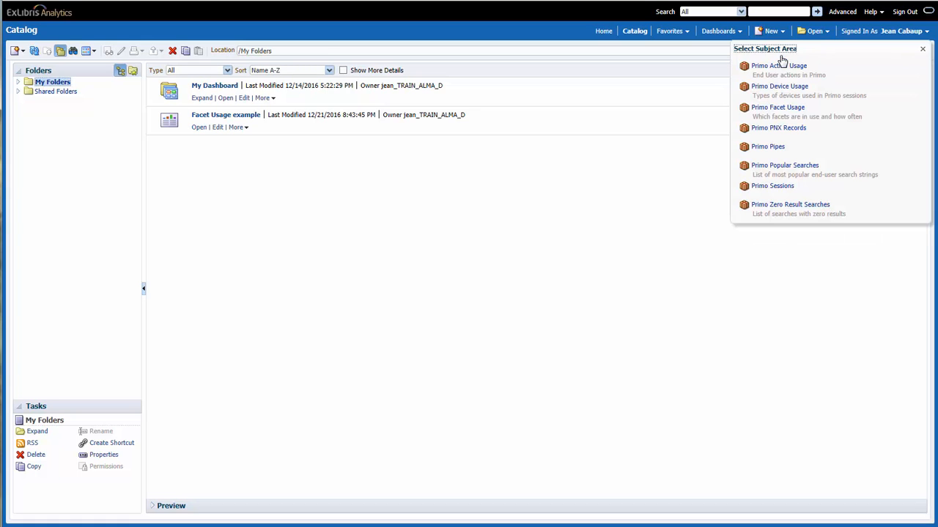
pyautogui.moveTo(829, 65)
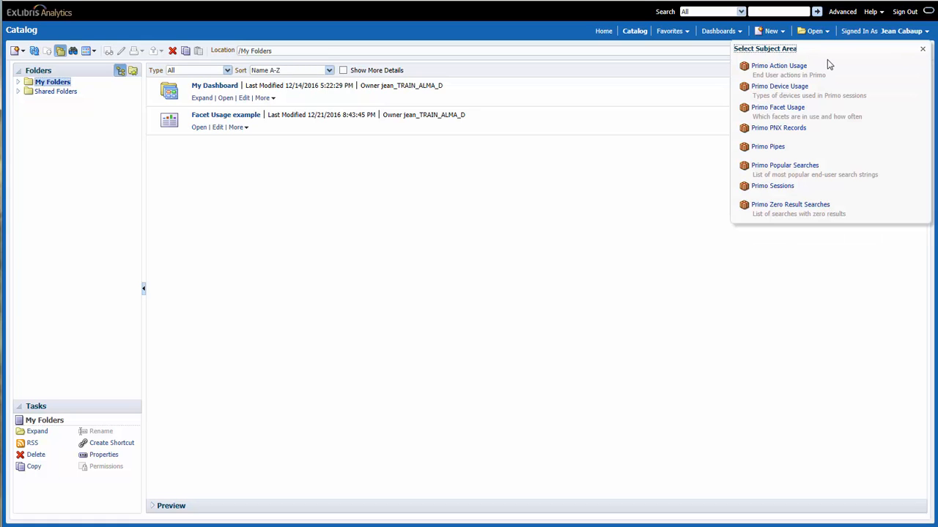
pyautogui.moveTo(820, 67)
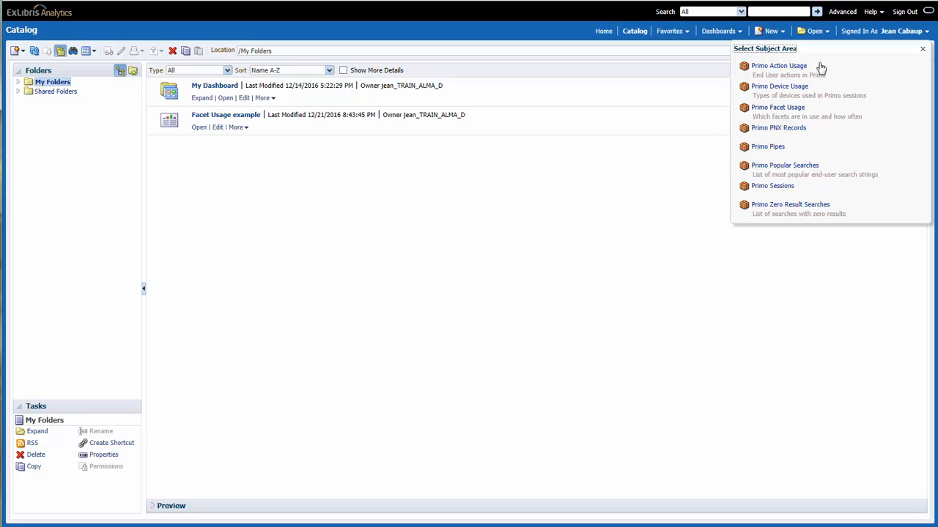
pyautogui.moveTo(804, 72)
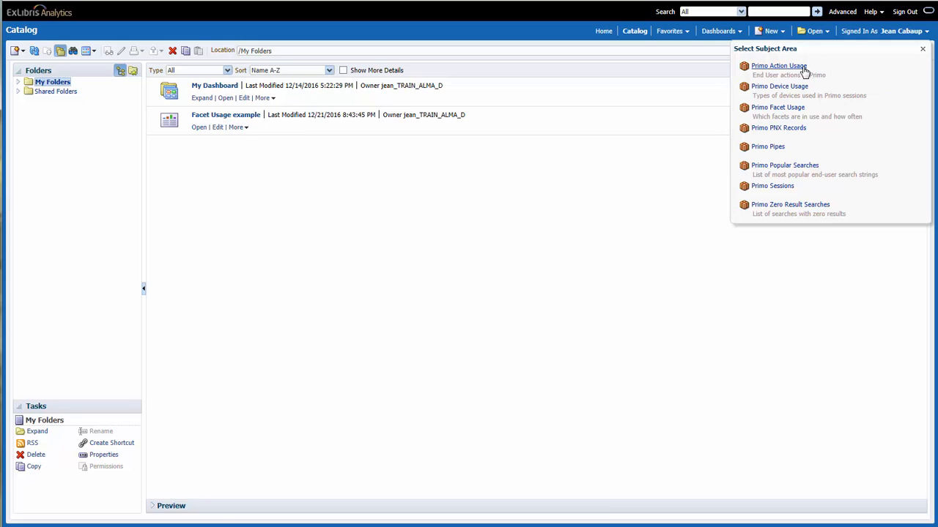
pyautogui.click(780, 65)
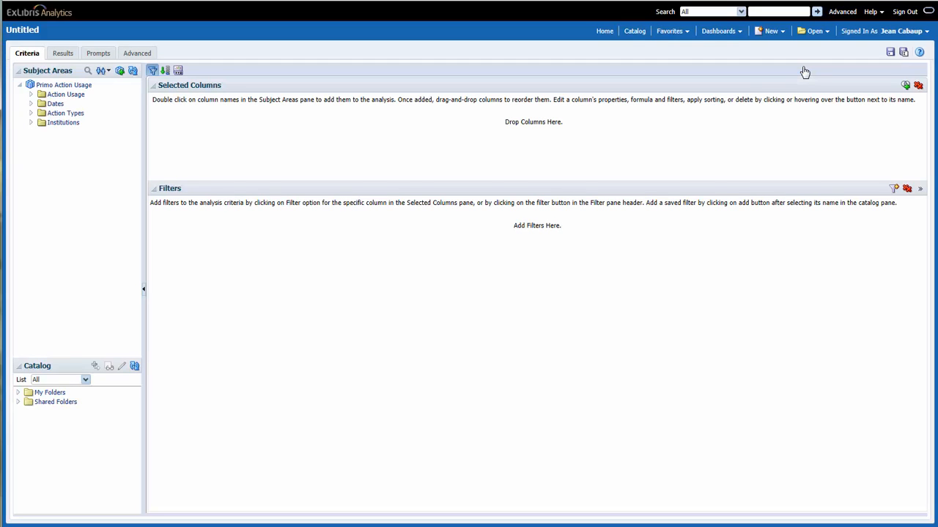
pyautogui.moveTo(51, 29)
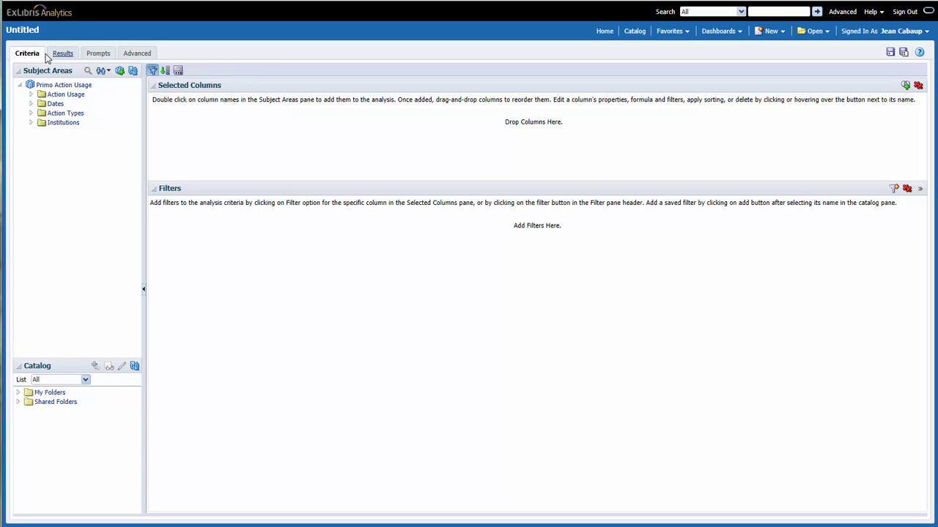
pyautogui.moveTo(27, 53)
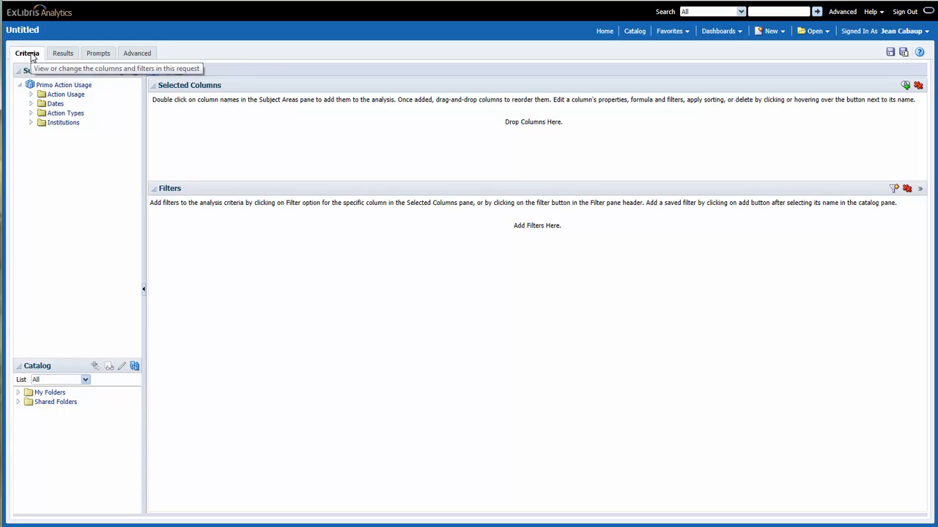
pyautogui.moveTo(33, 58)
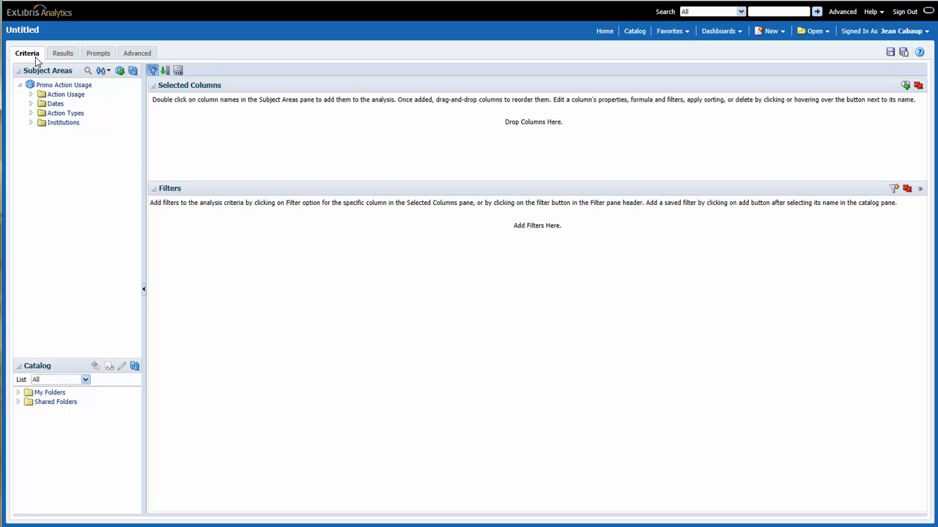
pyautogui.moveTo(202, 99)
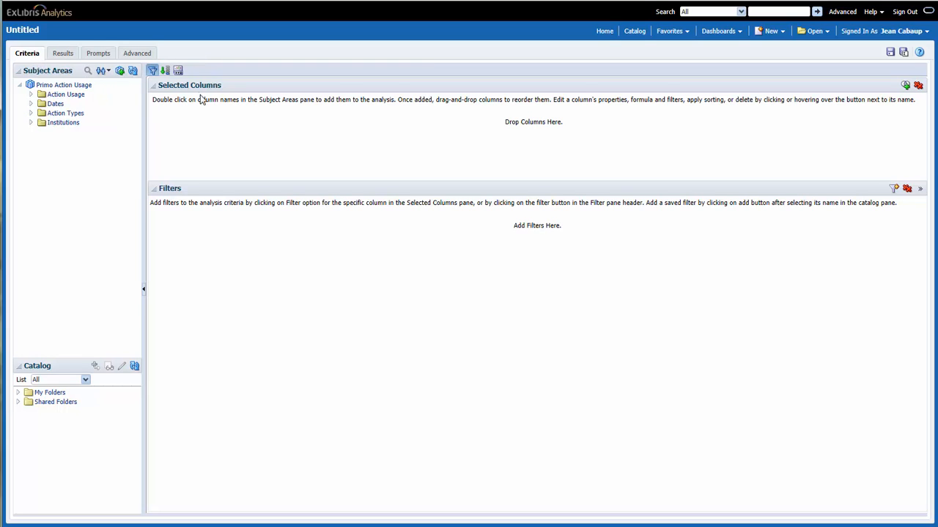
pyautogui.moveTo(202, 138)
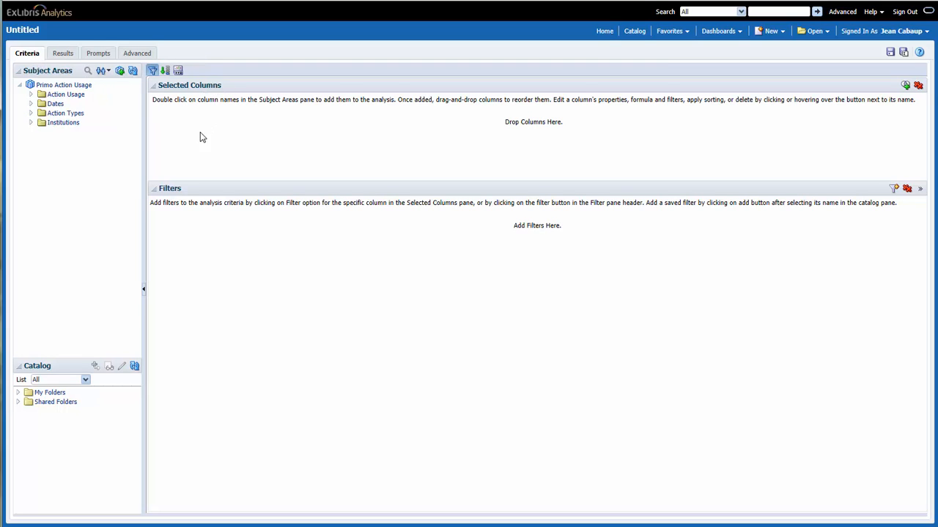
pyautogui.moveTo(188, 203)
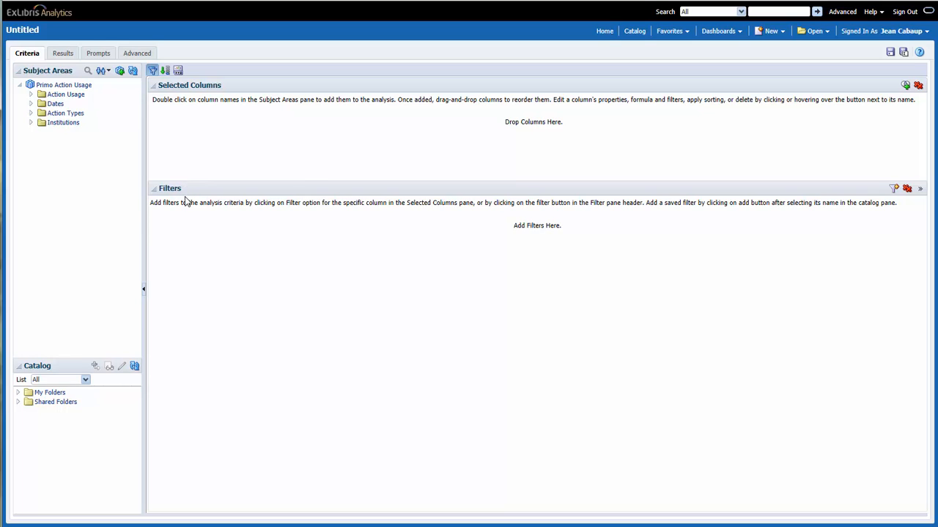
pyautogui.moveTo(185, 202)
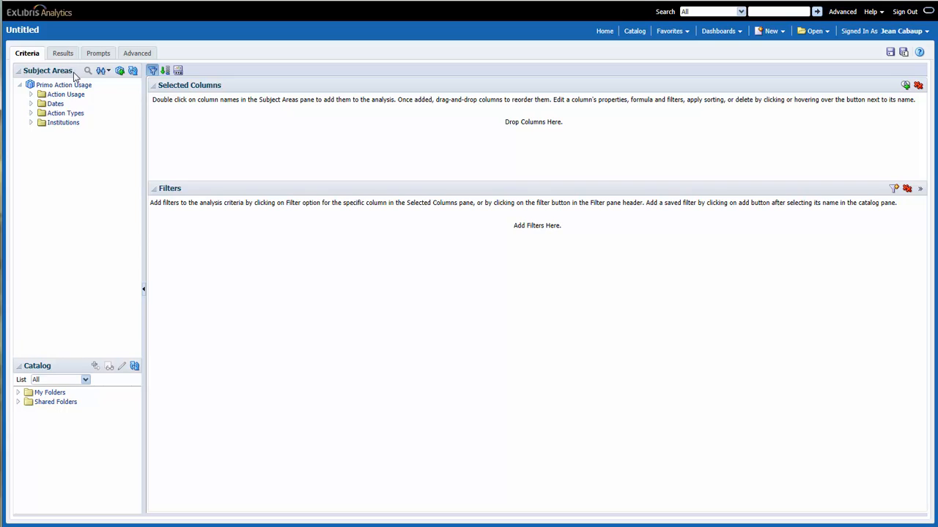
pyautogui.moveTo(168, 114)
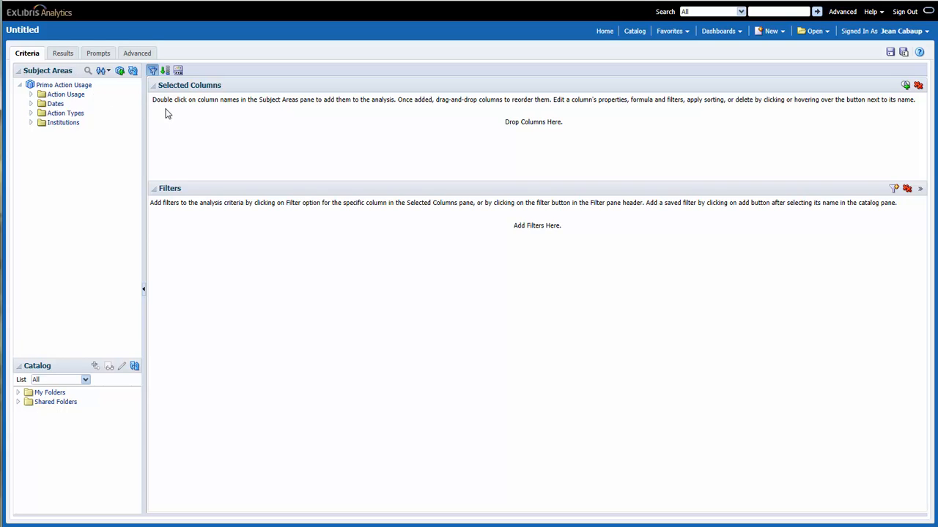
pyautogui.moveTo(181, 116)
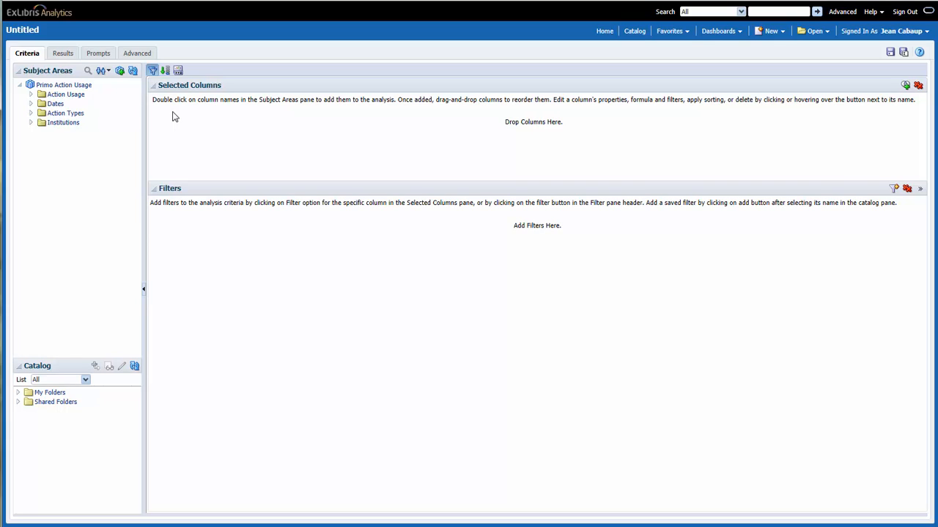
pyautogui.moveTo(155, 118)
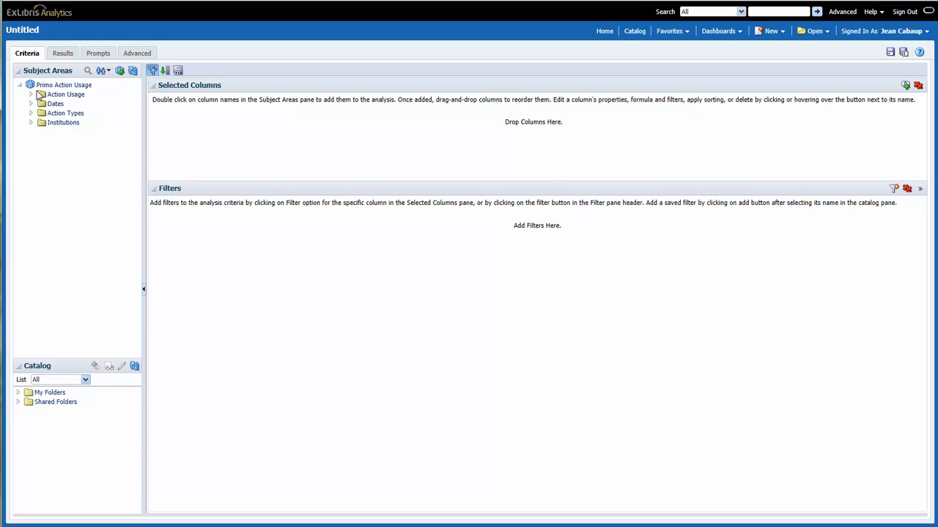
# Add Search Scope Type and the Actions measure from Action Usage as analysis columns
pyautogui.click(32, 94)
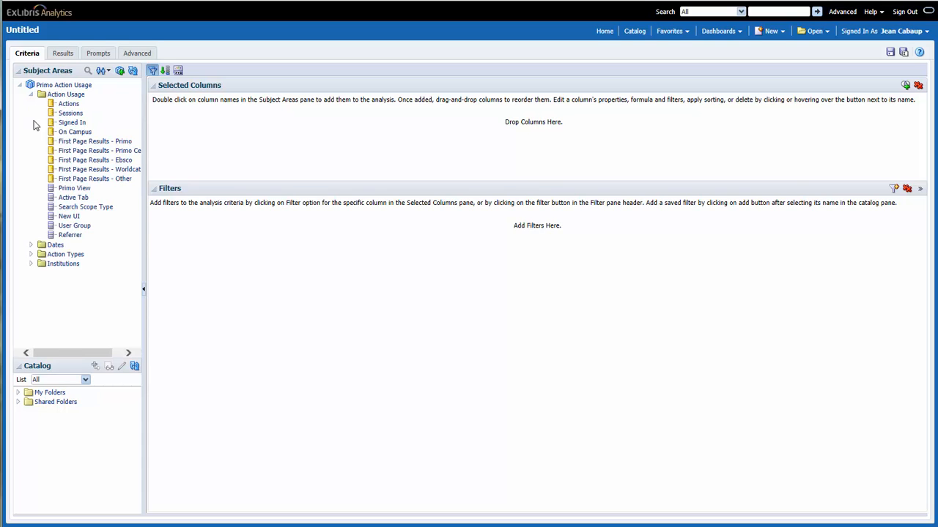
pyautogui.moveTo(85, 206)
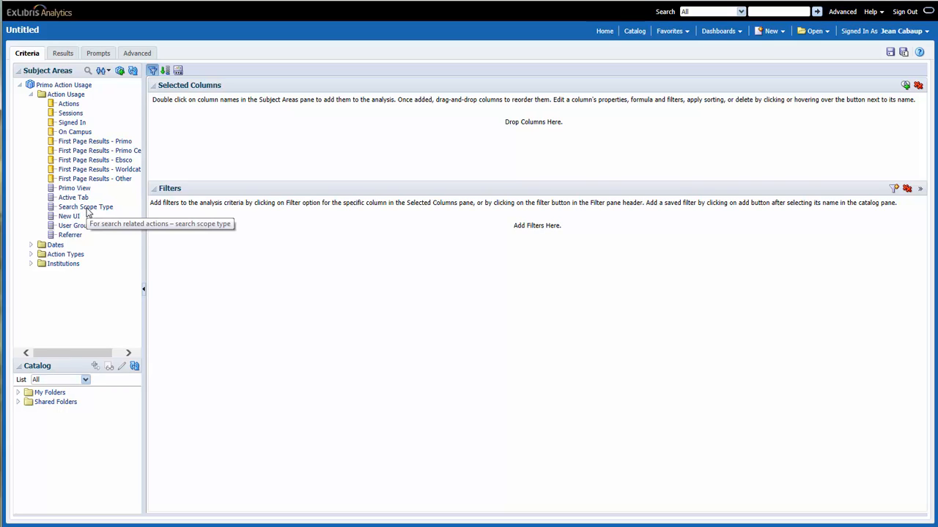
pyautogui.moveTo(85, 207)
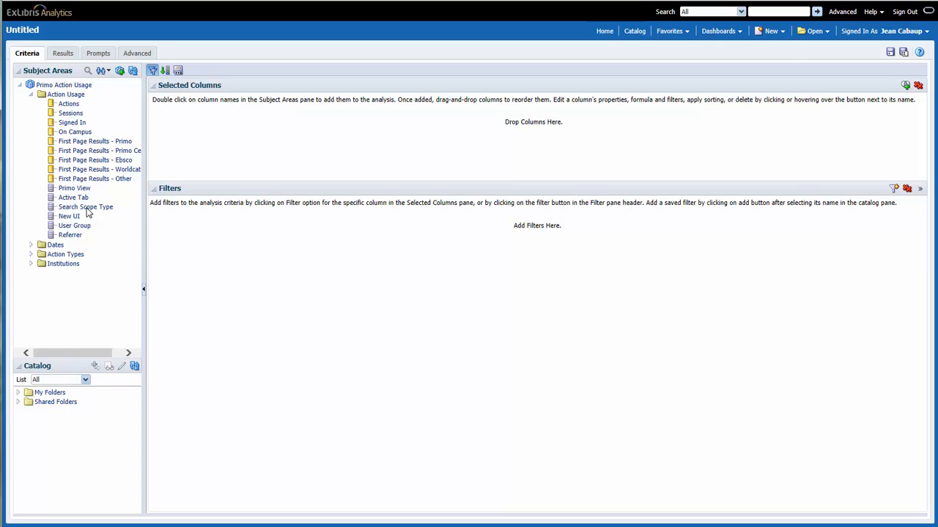
pyautogui.click(85, 207)
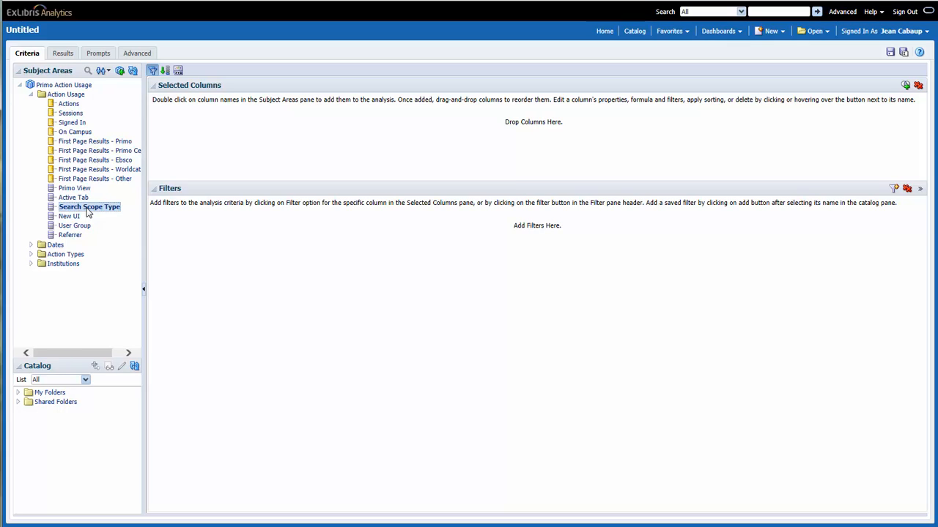
pyautogui.doubleClick(88, 206)
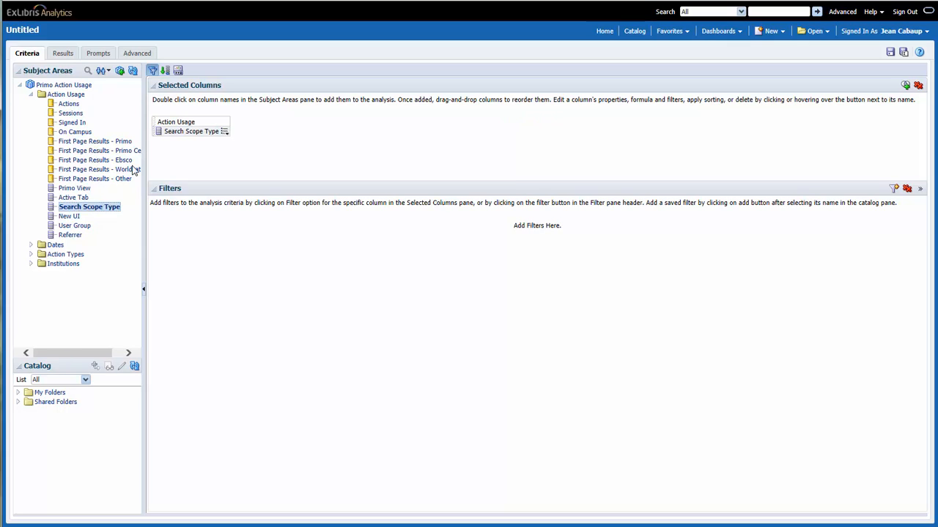
pyautogui.moveTo(176, 145)
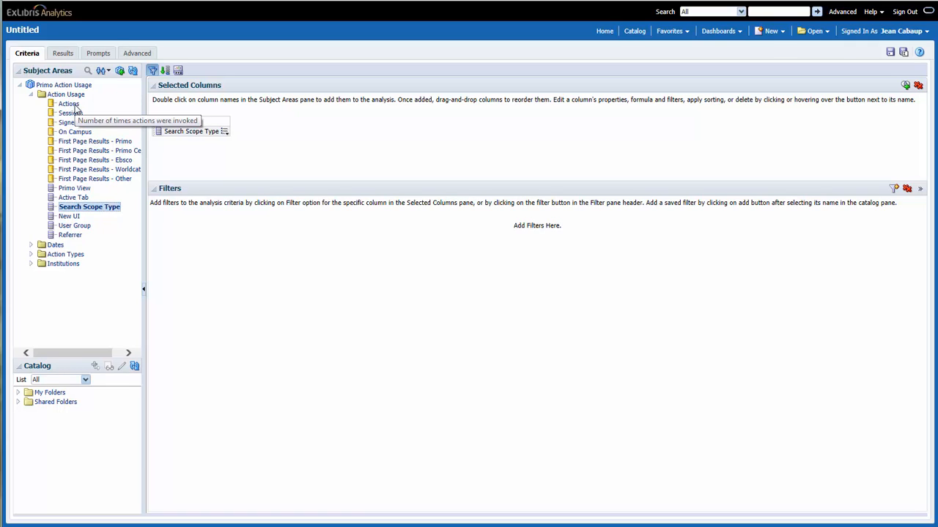
pyautogui.doubleClick(67, 103)
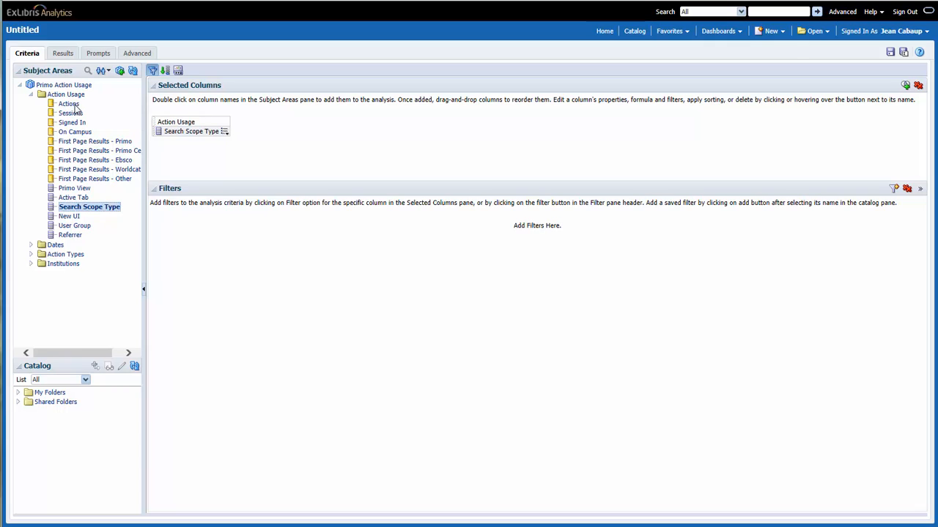
pyautogui.doubleClick(68, 103)
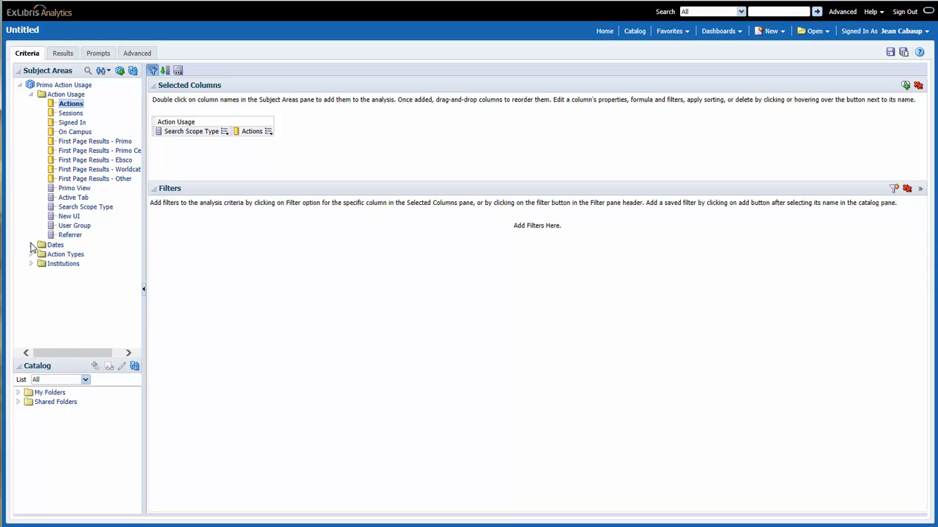
# Add Month (date) from the Dates folder as the third column
pyautogui.click(41, 245)
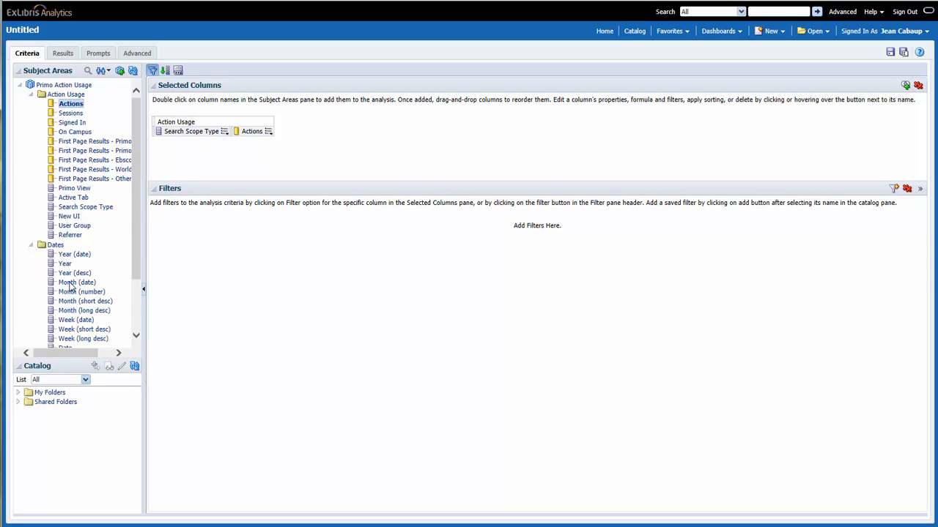
pyautogui.doubleClick(76, 281)
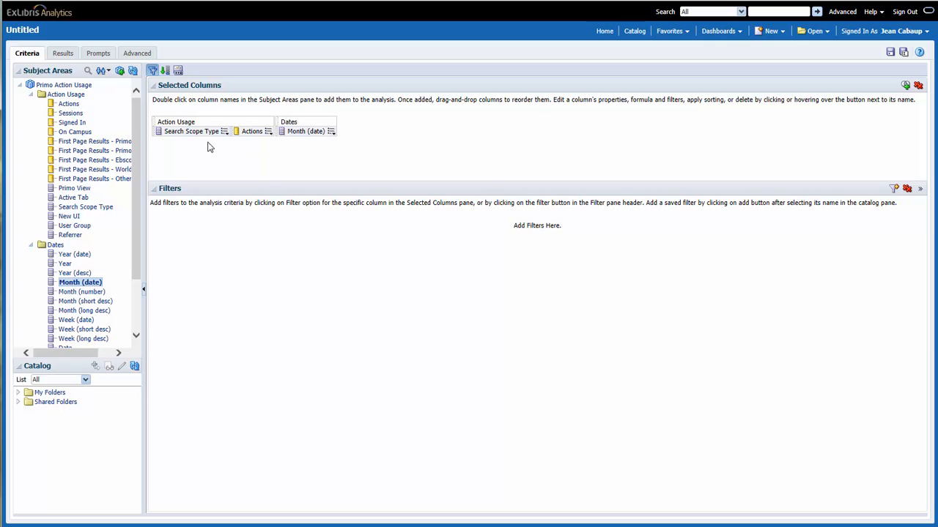
pyautogui.moveTo(147, 135)
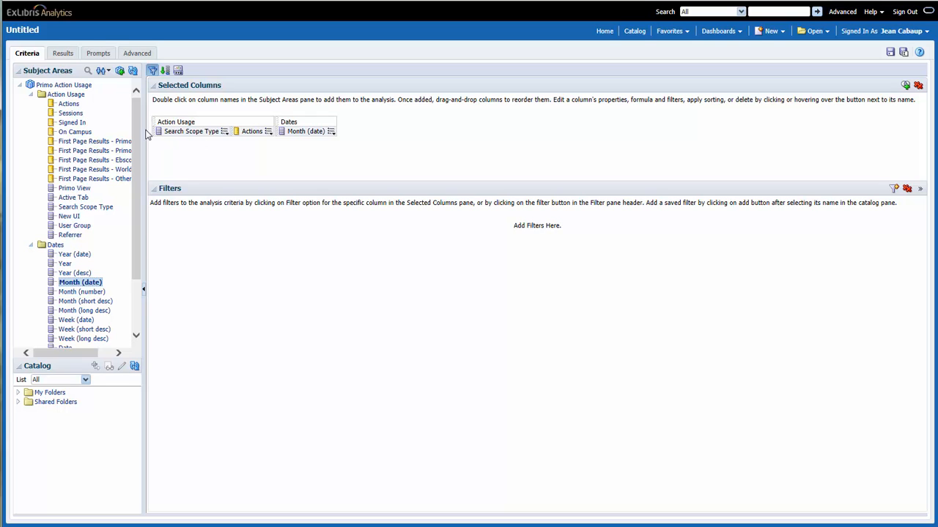
# Show the Results view with the Actions table by Search Scope Type and month
pyautogui.click(62, 53)
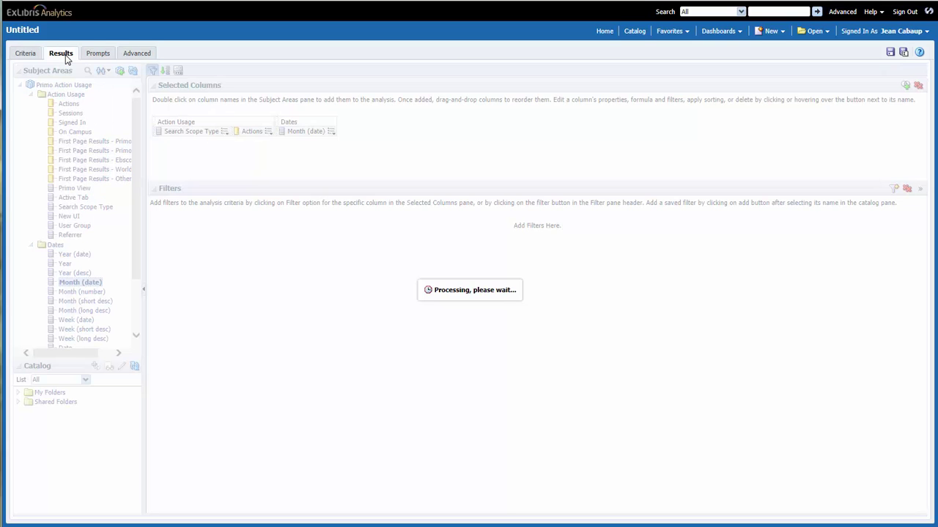
pyautogui.click(61, 53)
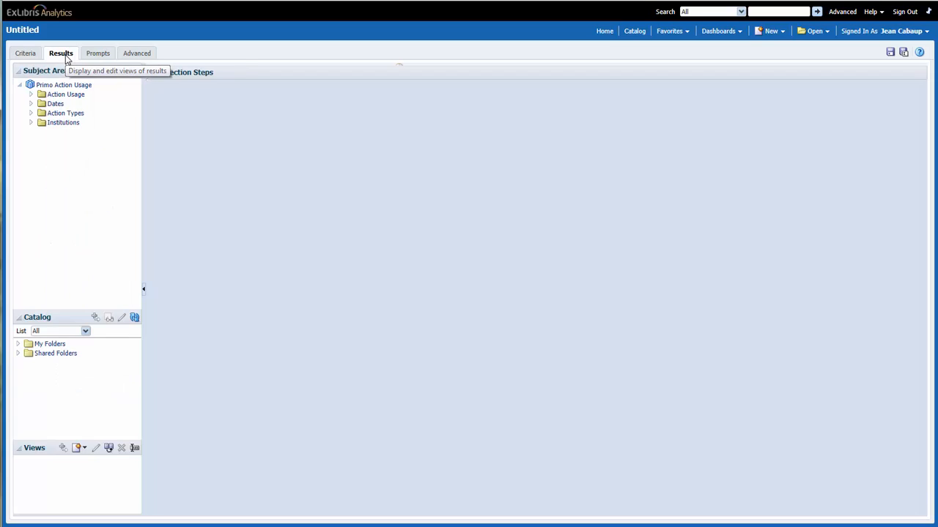
pyautogui.click(62, 53)
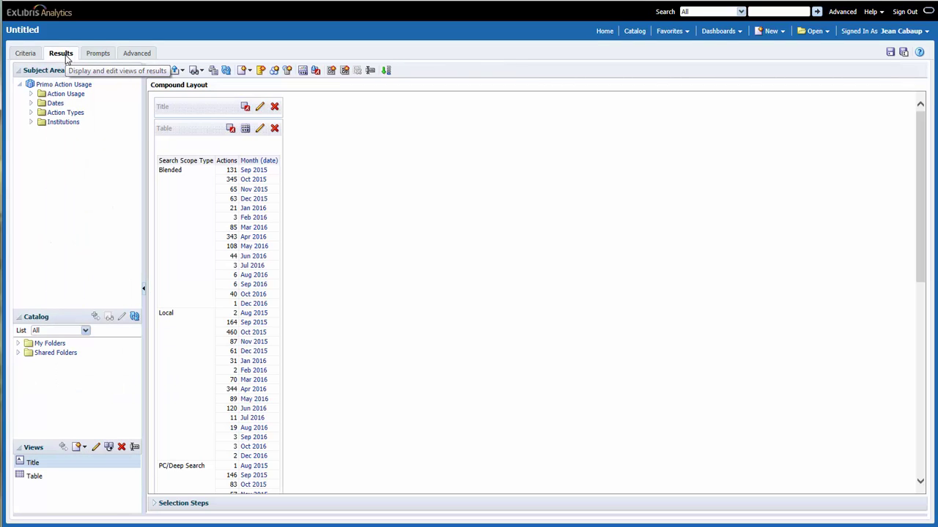
pyautogui.moveTo(117, 185)
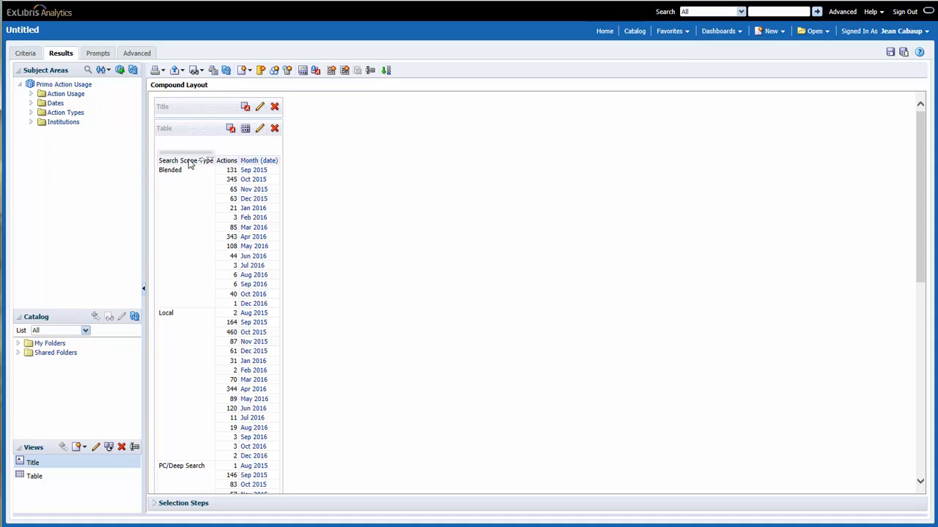
pyautogui.moveTo(183, 482)
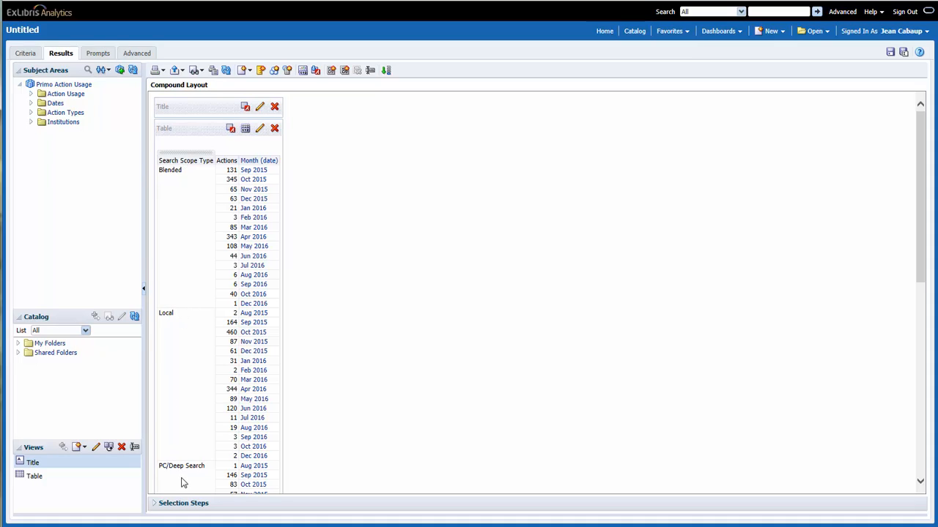
pyautogui.moveTo(184, 205)
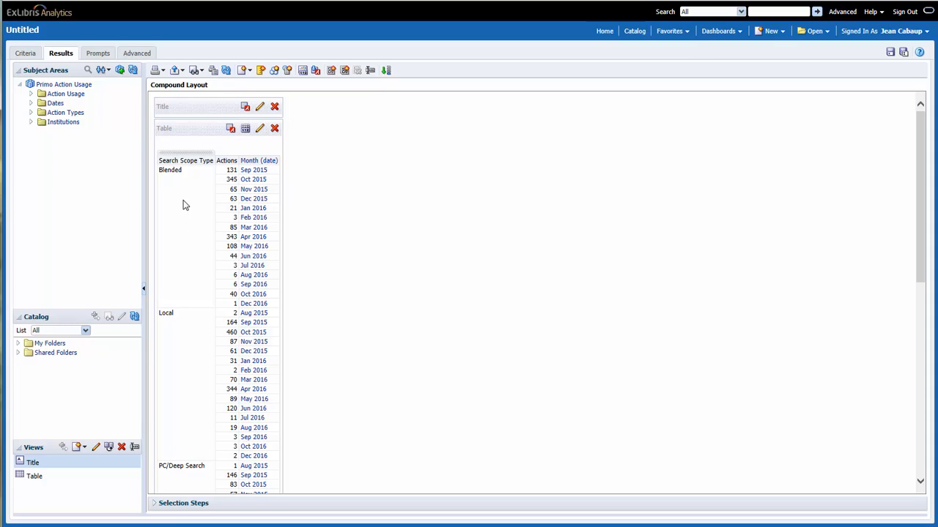
pyautogui.moveTo(197, 167)
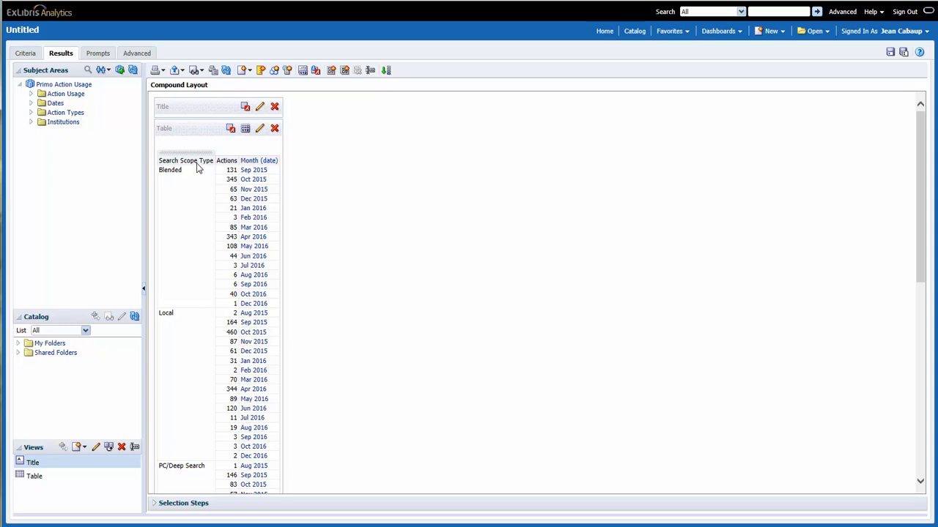
pyautogui.moveTo(258, 150)
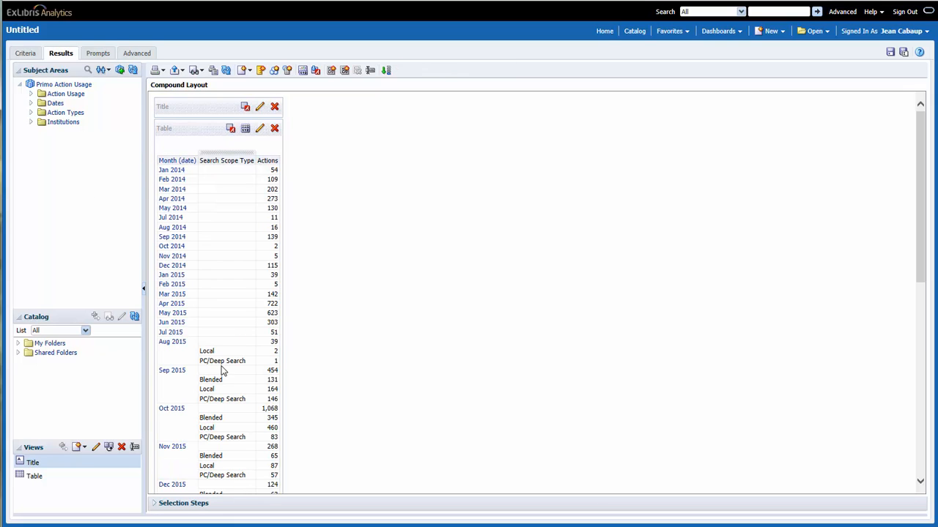
pyautogui.moveTo(176, 366)
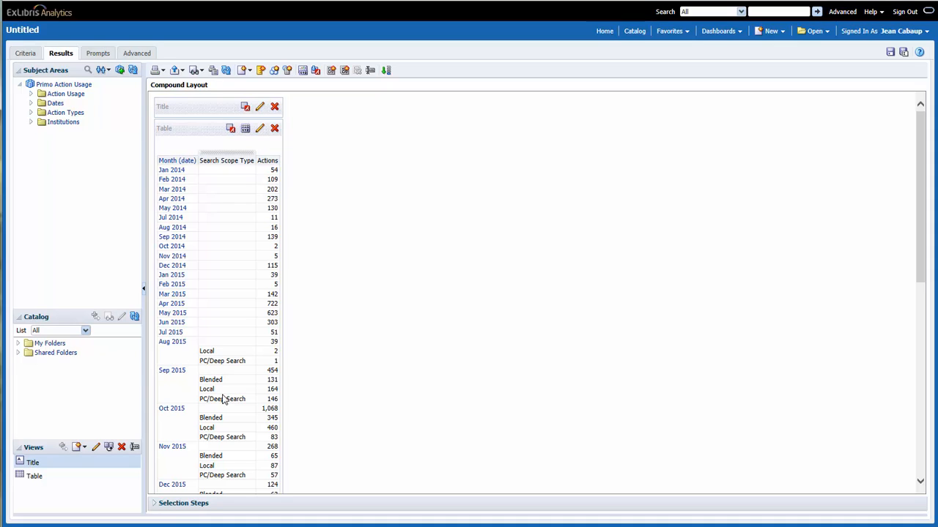
pyautogui.moveTo(189, 436)
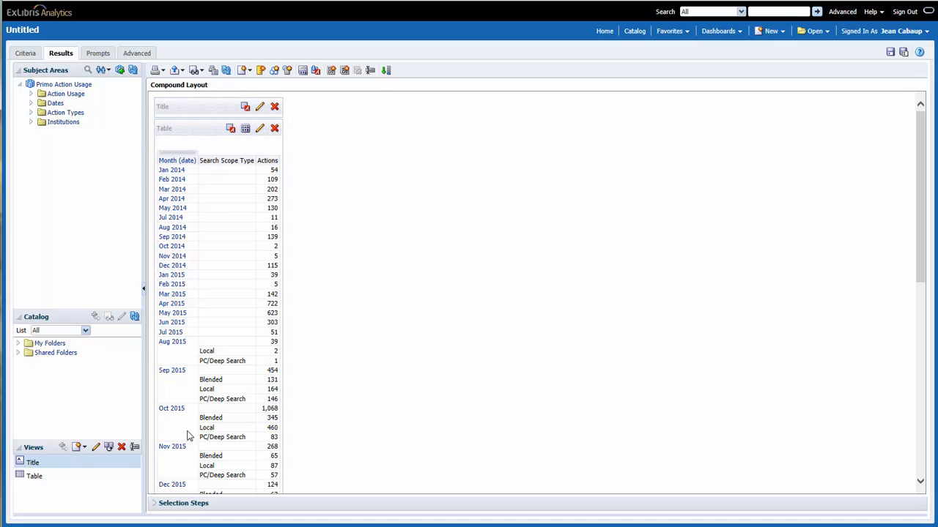
pyautogui.moveTo(188, 335)
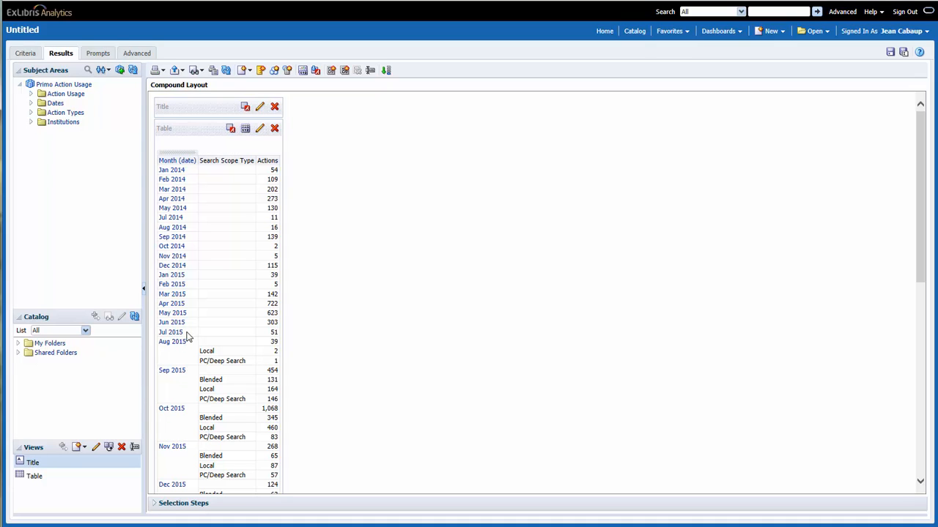
pyautogui.moveTo(188, 303)
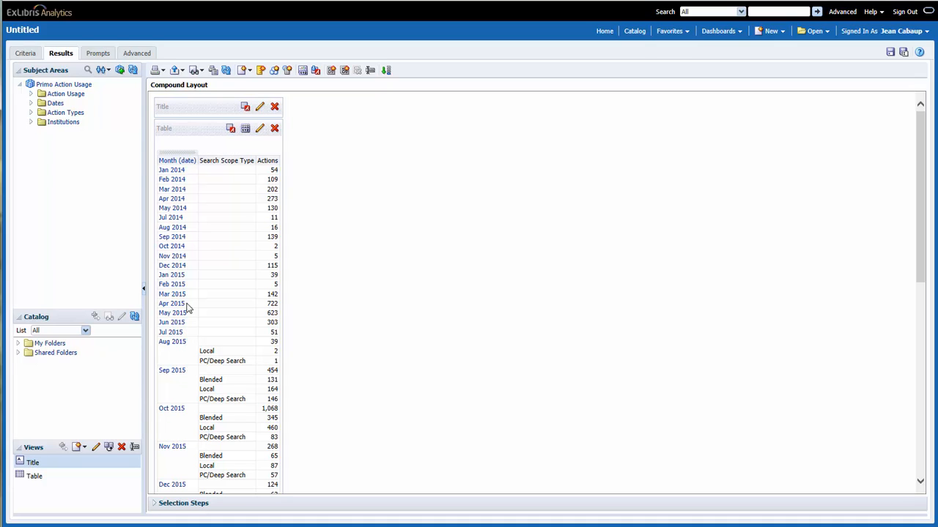
pyautogui.moveTo(187, 176)
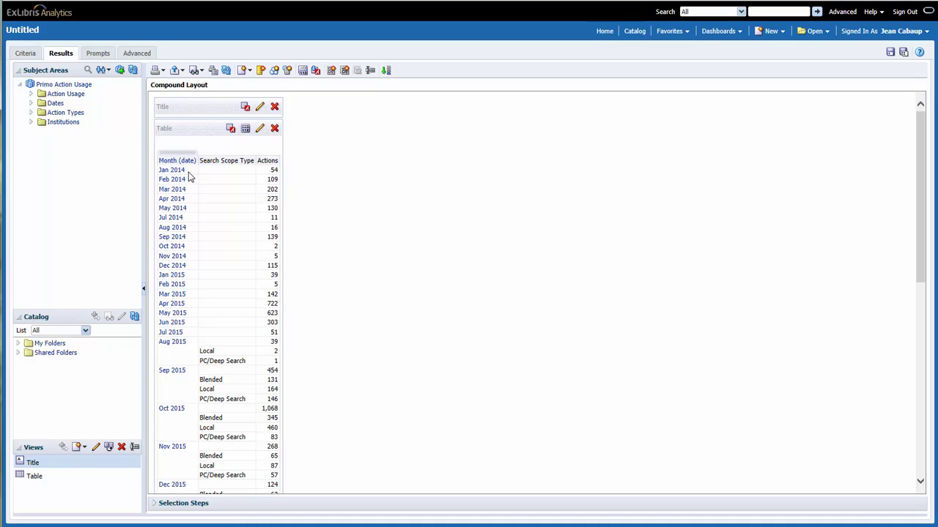
pyautogui.moveTo(176, 353)
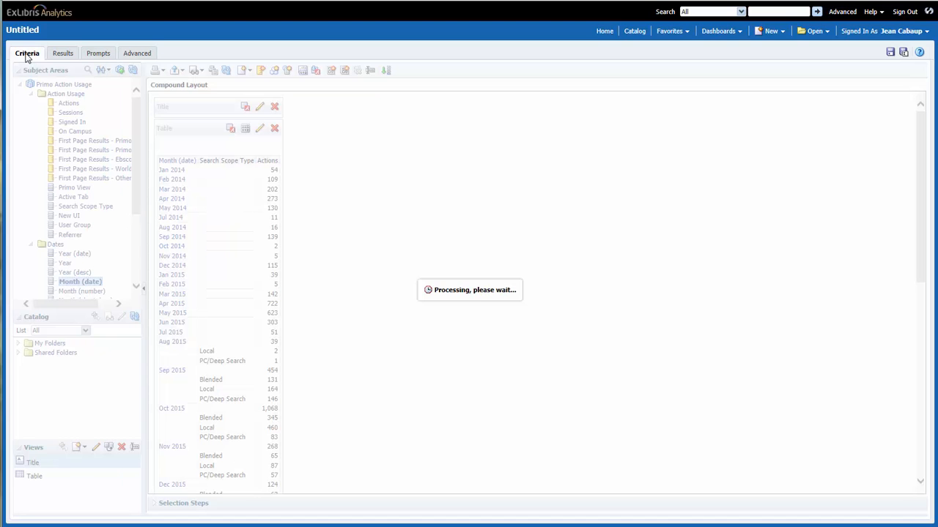
# Start a filter on Month (date) with the 'is greater than or equal to' operator
pyautogui.click(26, 53)
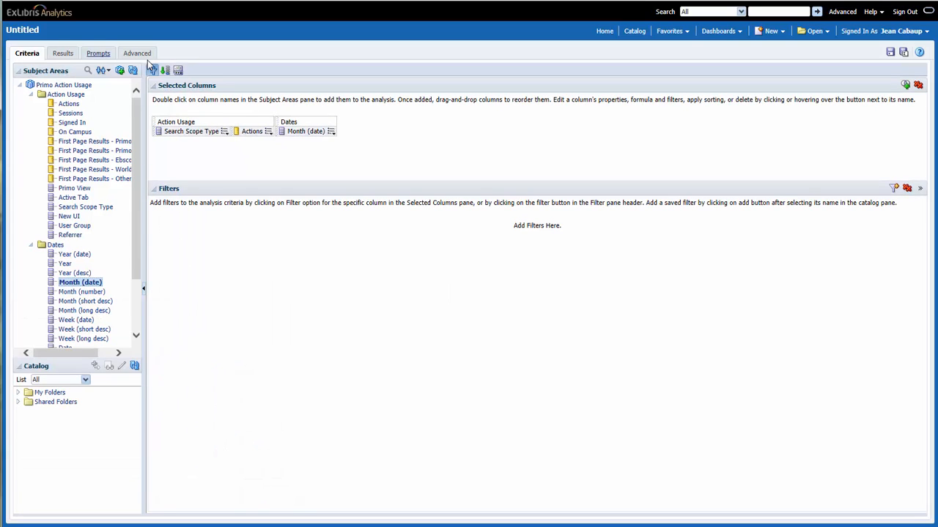
pyautogui.click(331, 132)
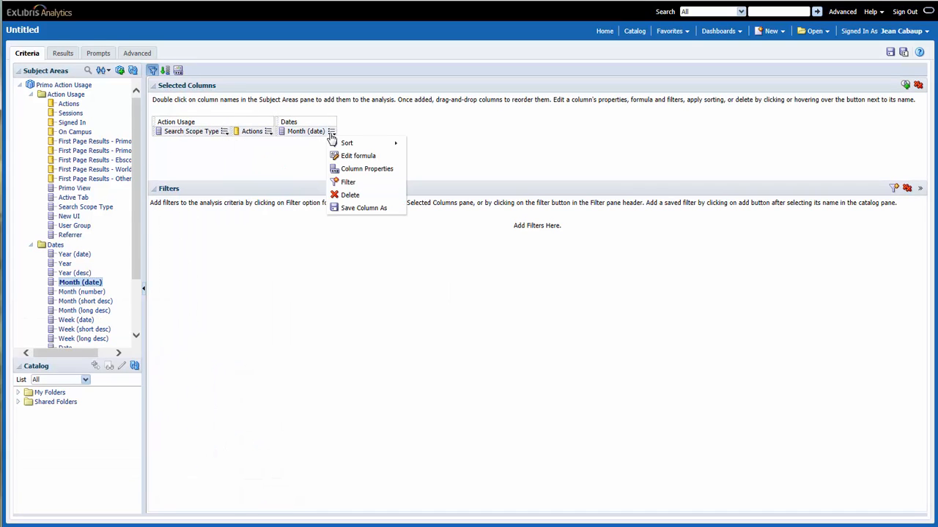
pyautogui.moveTo(349, 181)
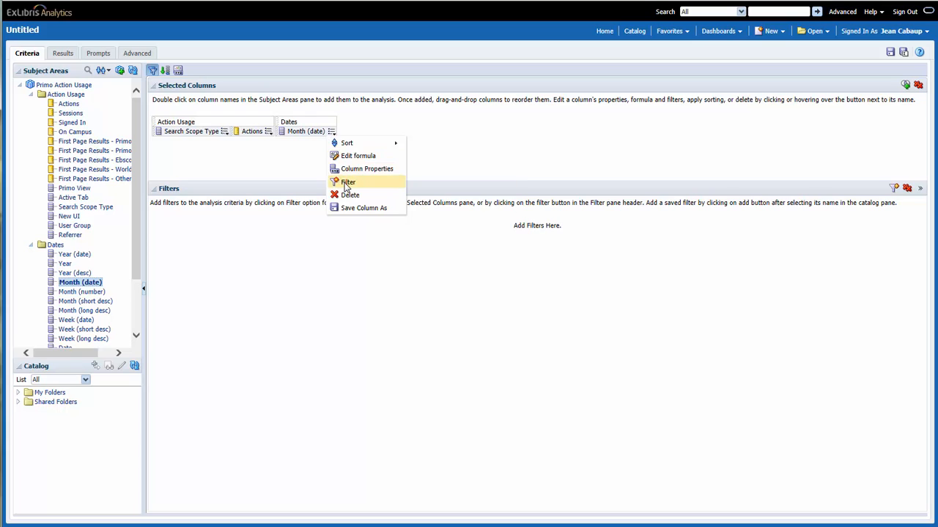
pyautogui.click(347, 182)
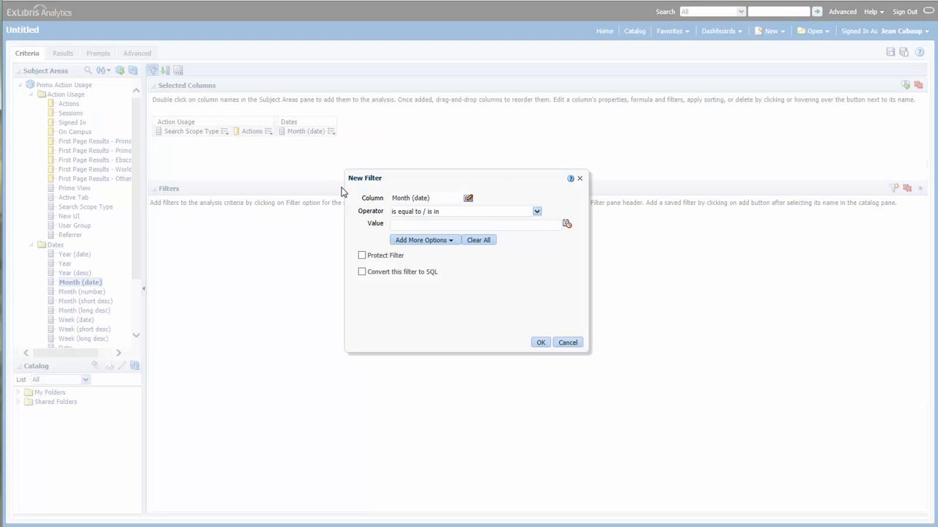
pyautogui.moveTo(350, 225)
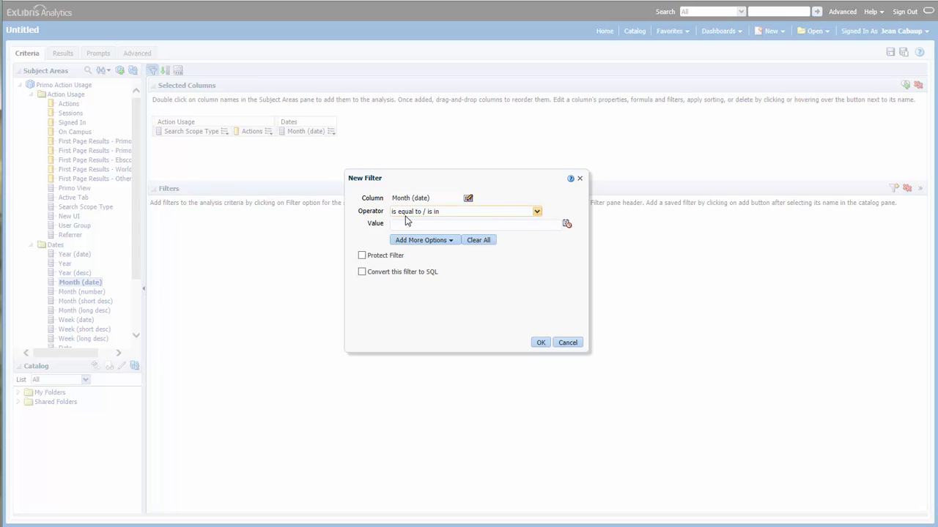
pyautogui.click(536, 211)
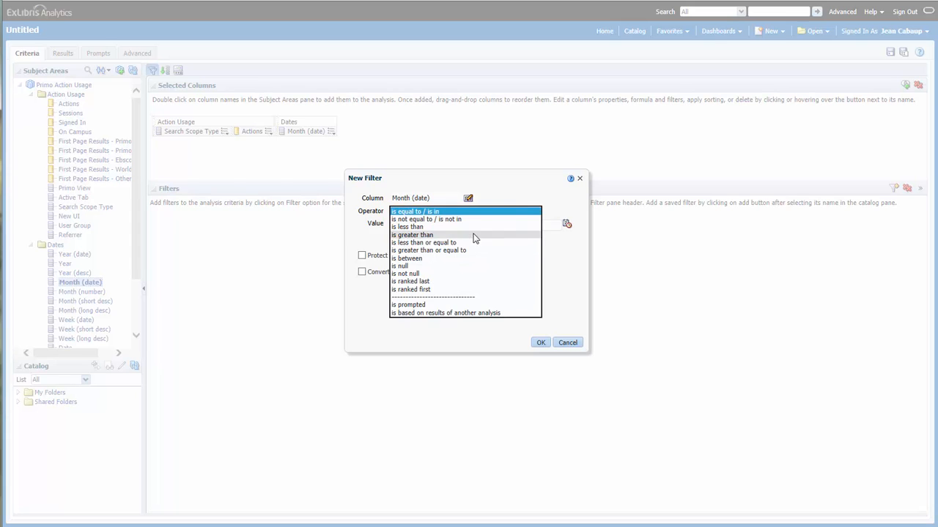
pyautogui.moveTo(475, 255)
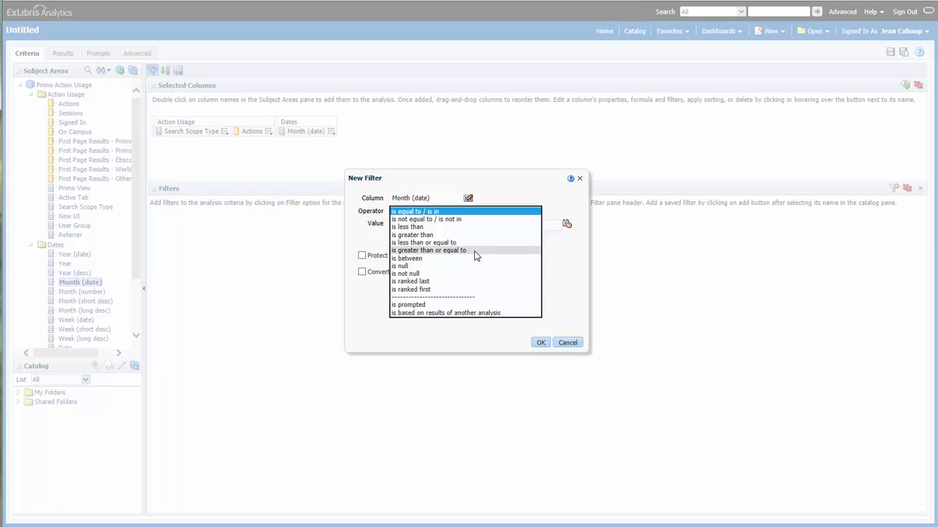
pyautogui.click(428, 249)
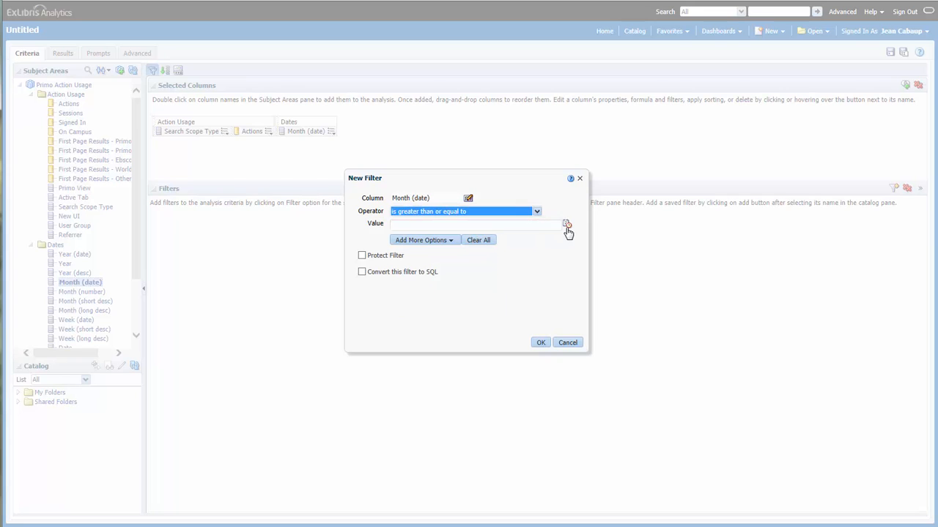
pyautogui.moveTo(565, 224)
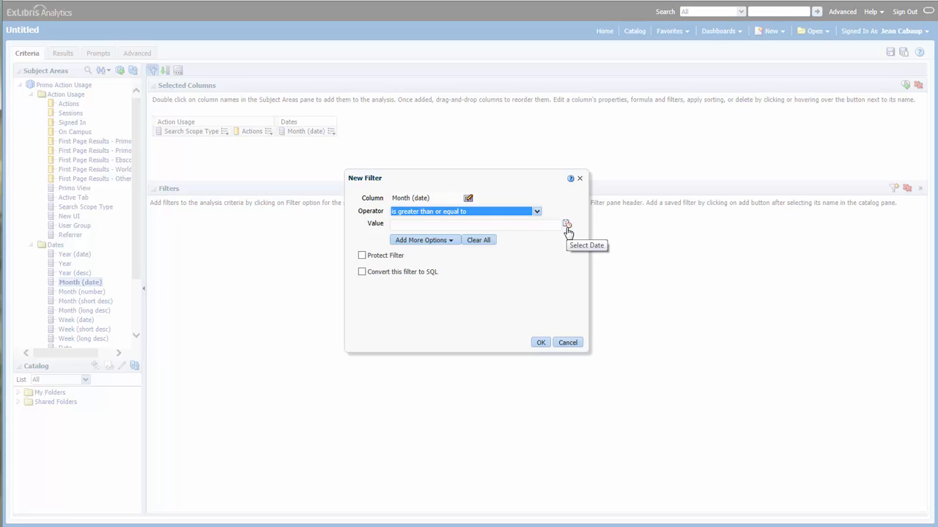
# Set the filter date to 08/21/2015 from the calendar and apply it
pyautogui.click(566, 223)
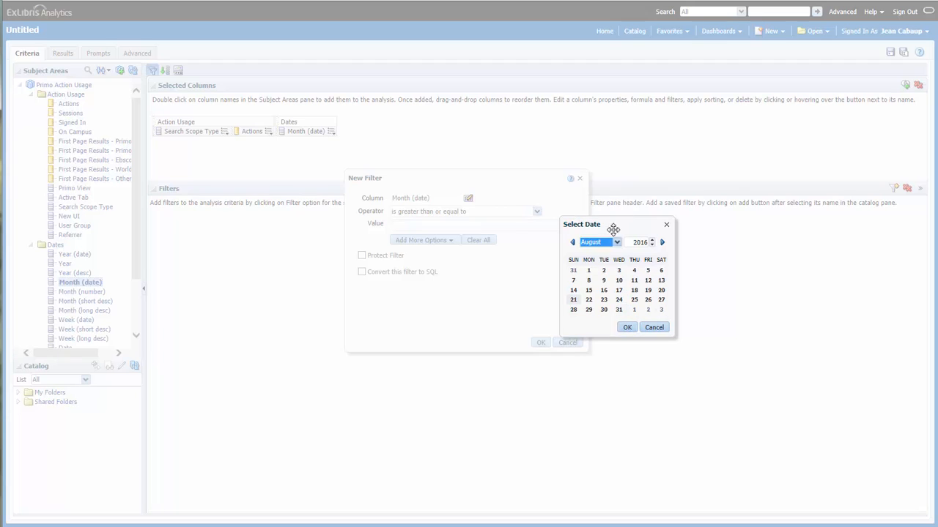
pyautogui.click(651, 240)
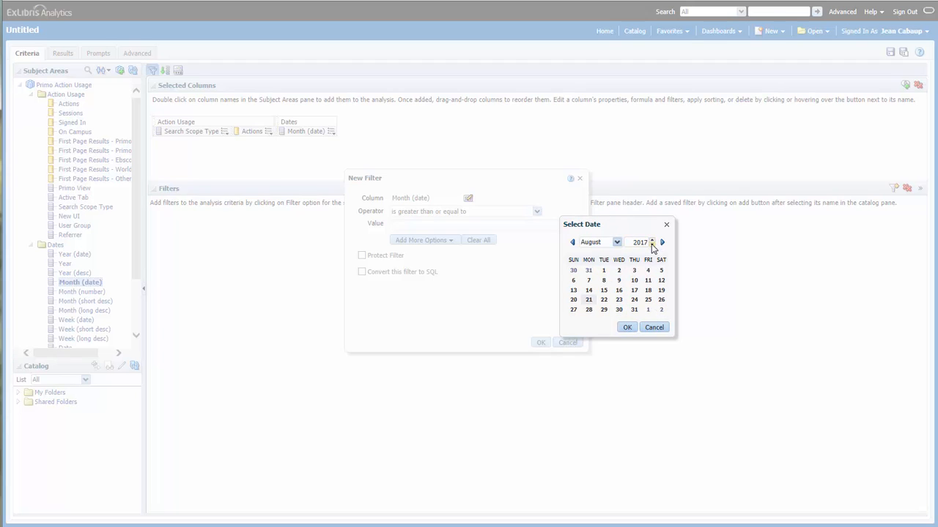
pyautogui.click(650, 241)
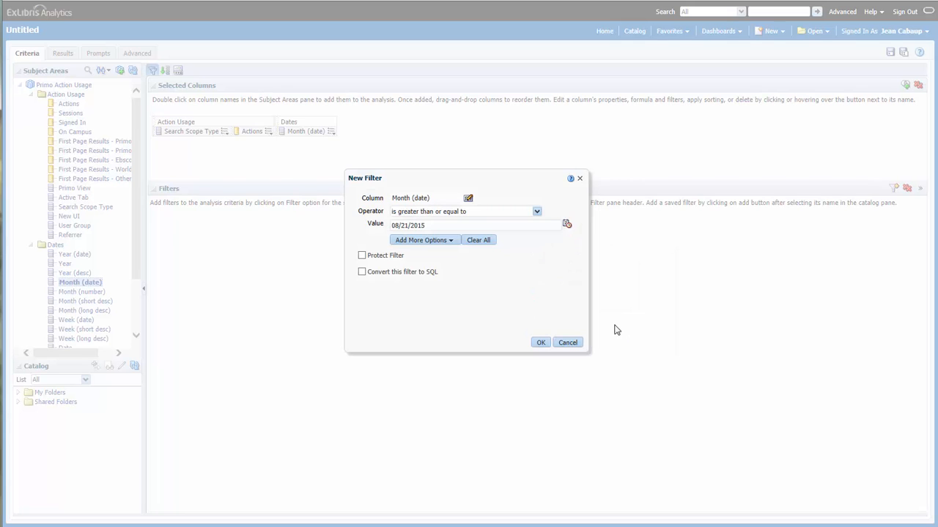
pyautogui.click(540, 343)
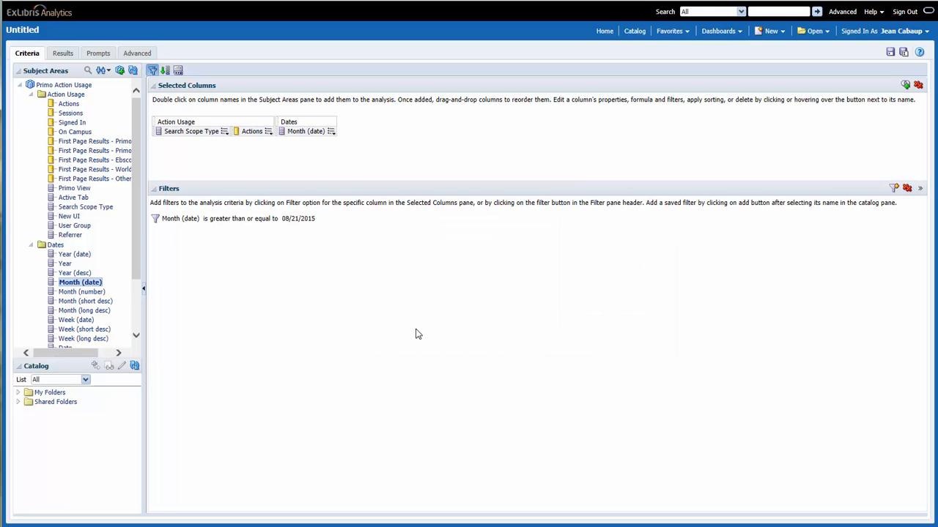
pyautogui.moveTo(119, 132)
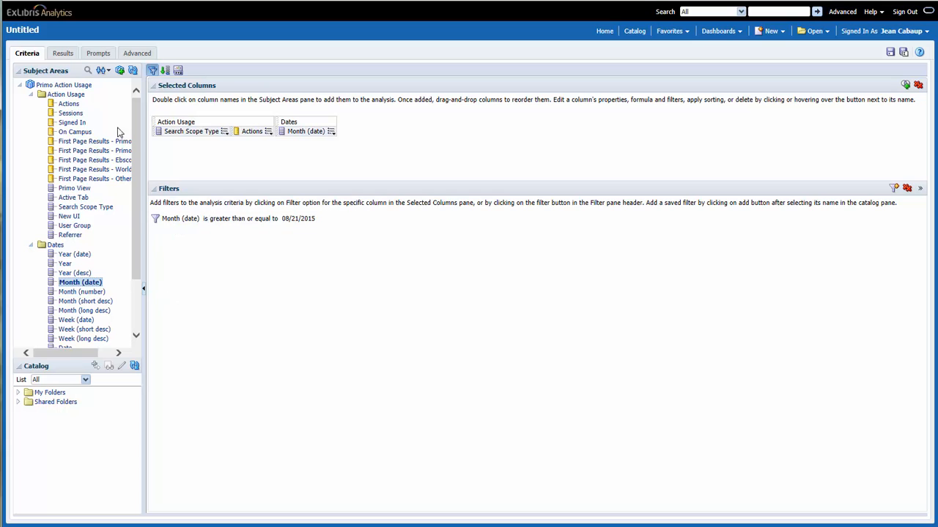
# Show the filtered results, with the Actions table now starting at Sep 2015
pyautogui.click(61, 53)
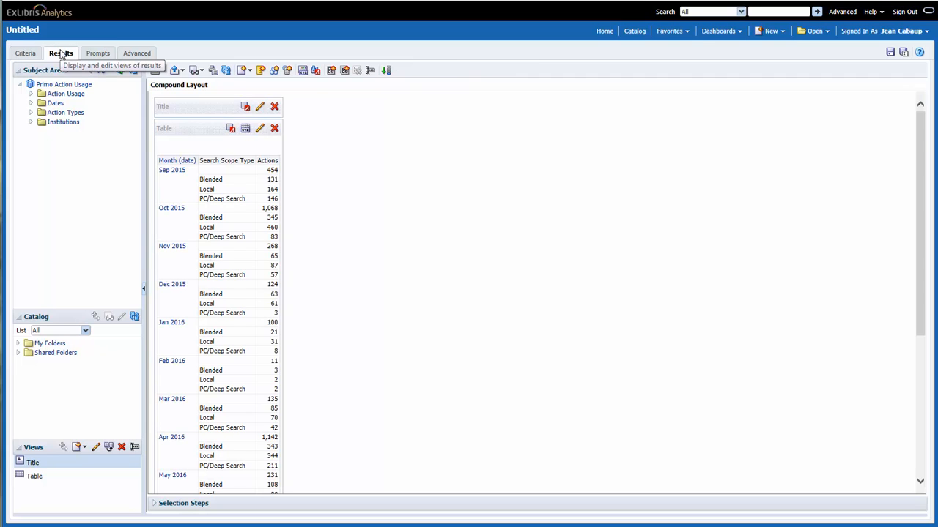
pyautogui.moveTo(95, 170)
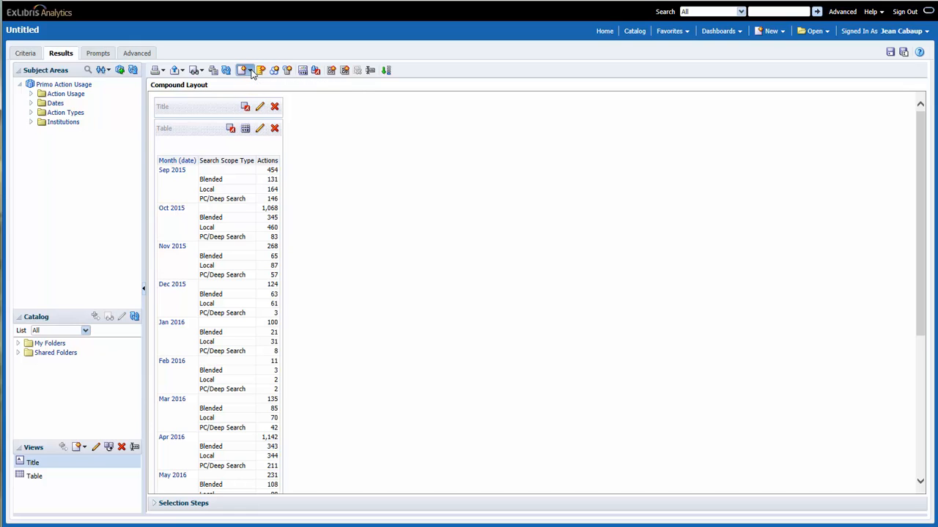
# Add a new Graph > Bar > Stacked Vertical view of Actions beneath the table
pyautogui.click(243, 71)
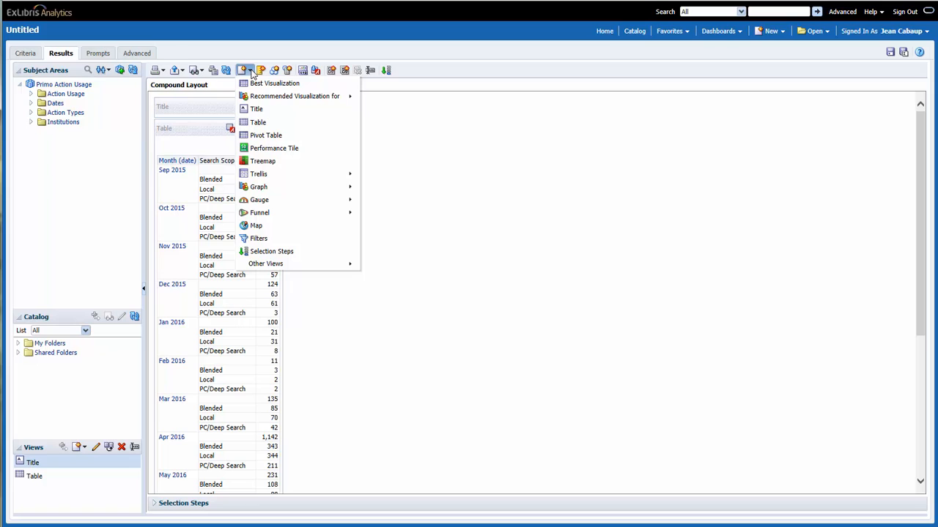
pyautogui.moveTo(294, 96)
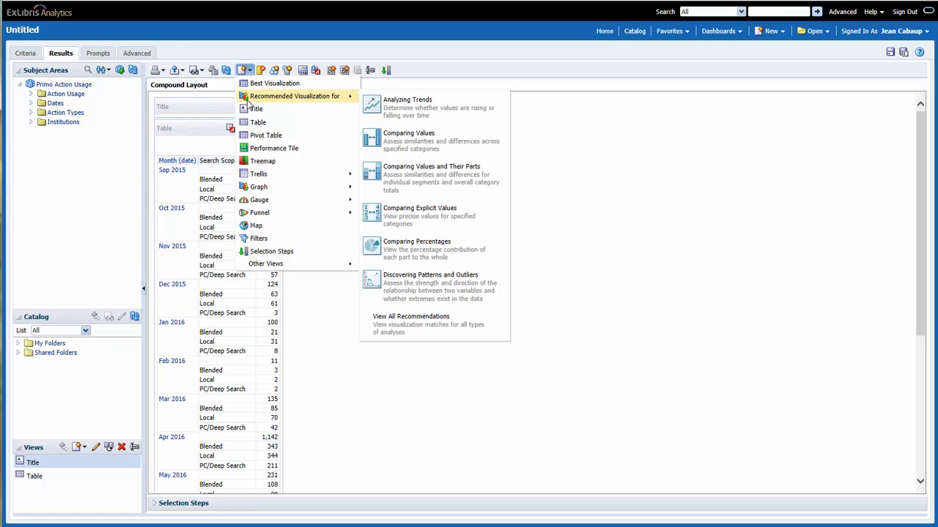
pyautogui.moveTo(262, 160)
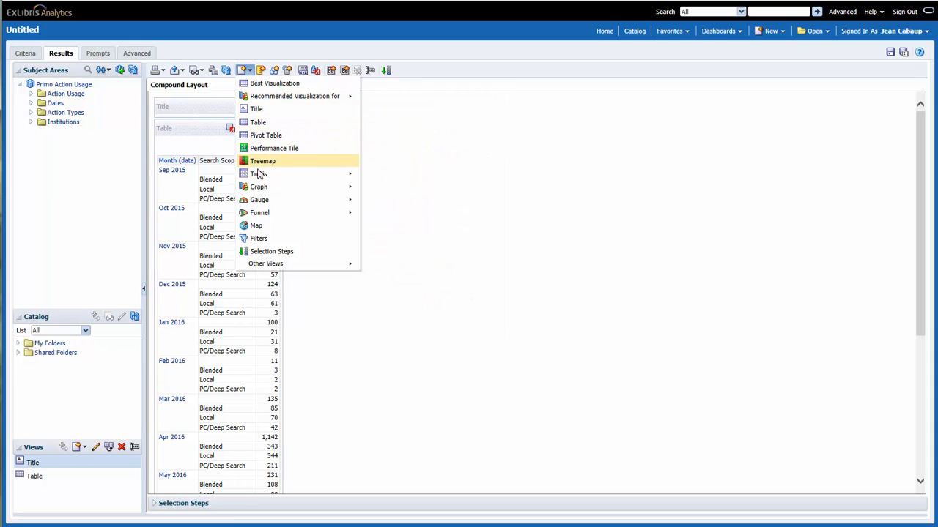
pyautogui.moveTo(258, 186)
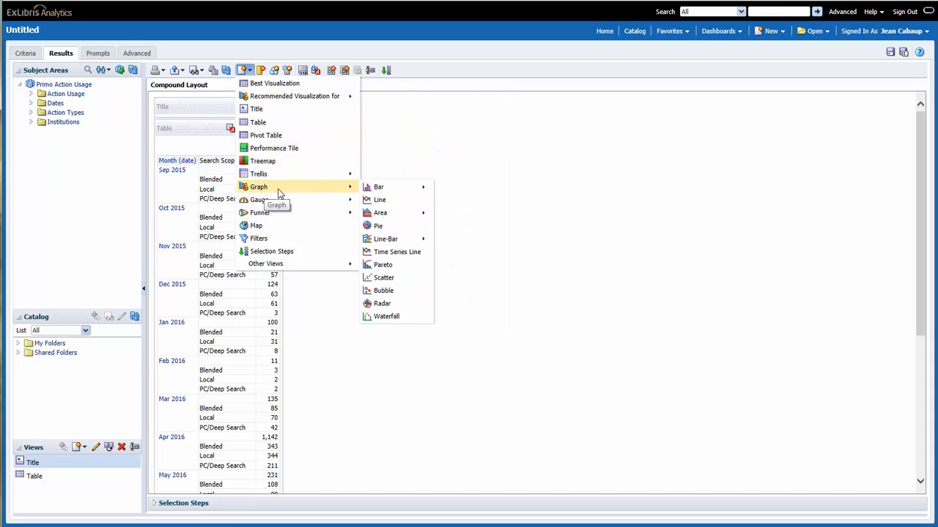
pyautogui.moveTo(340, 193)
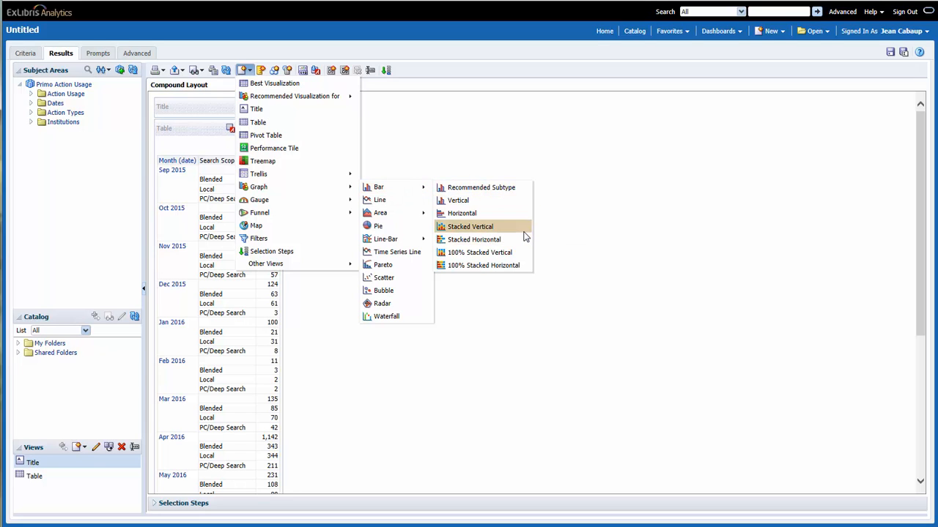
pyautogui.click(469, 225)
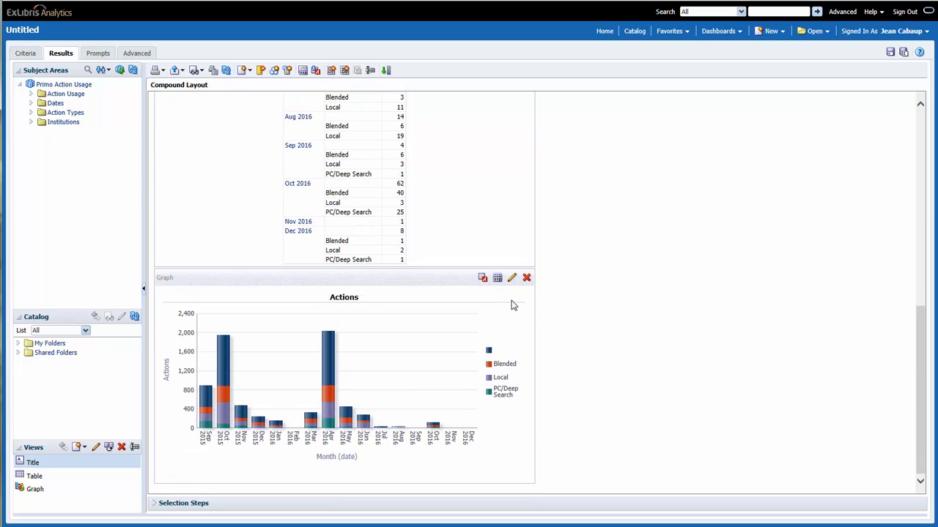
pyautogui.moveTo(551, 348)
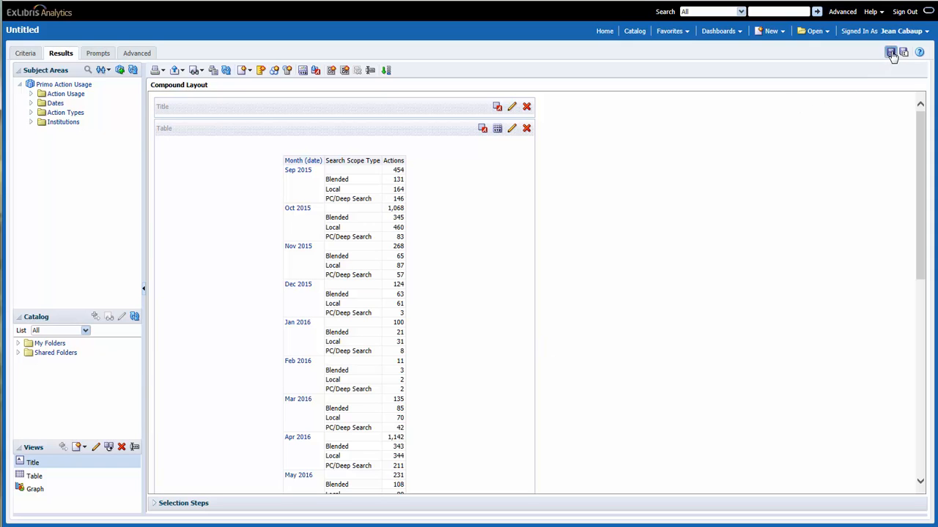
# Save the analysis in My Folders under the name 'Scopes'
pyautogui.click(890, 53)
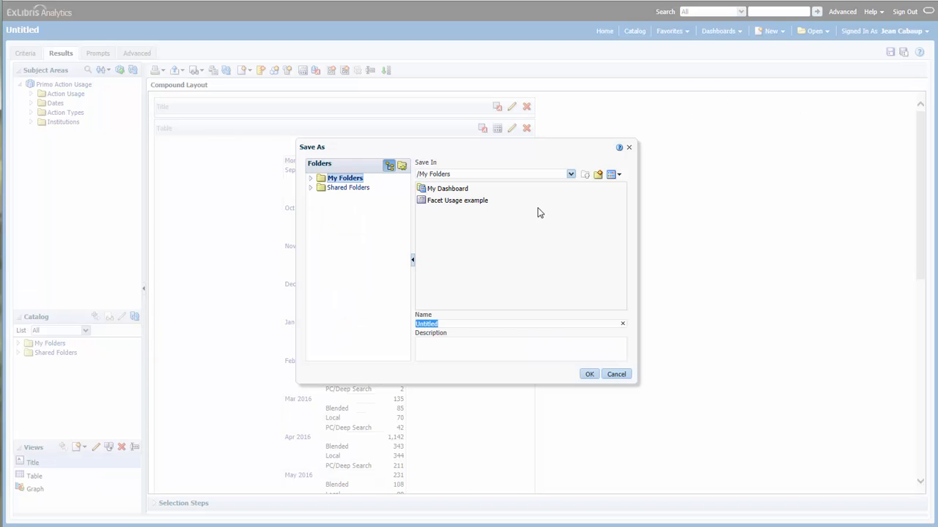
pyautogui.moveTo(449, 333)
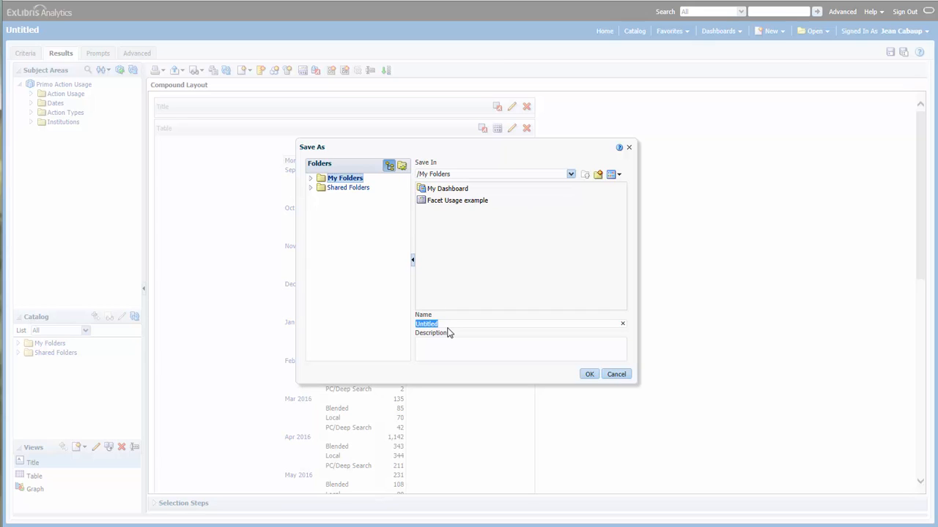
pyautogui.write('Scopes')
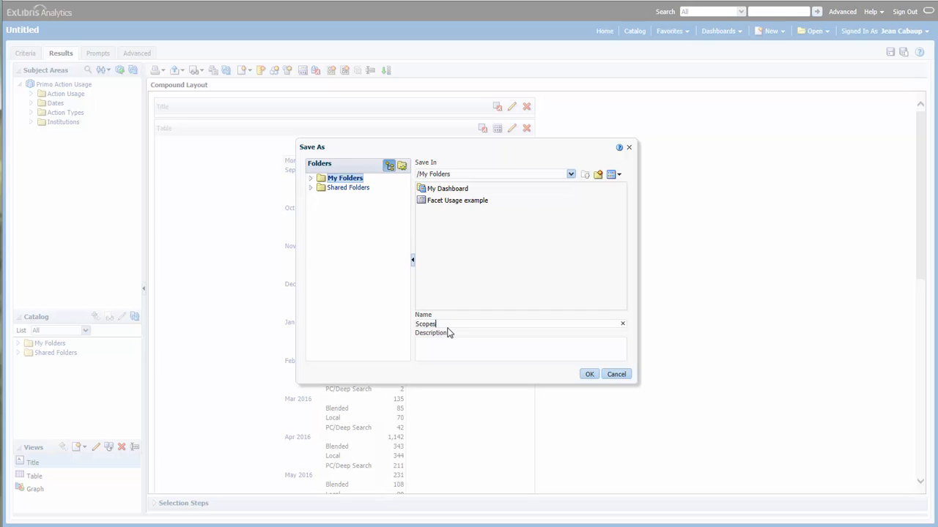
pyautogui.click(589, 374)
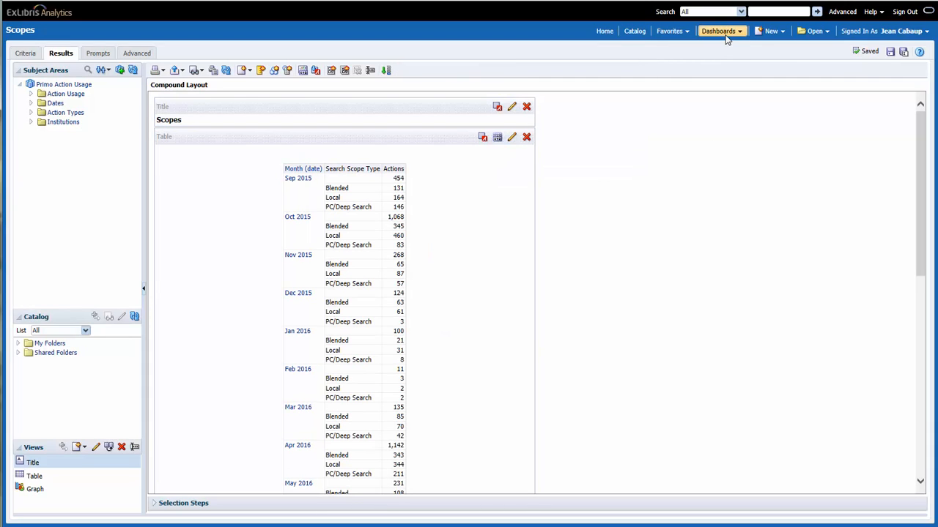
# Go to My Dashboard and enter Edit Dashboard from Page Options
pyautogui.click(718, 31)
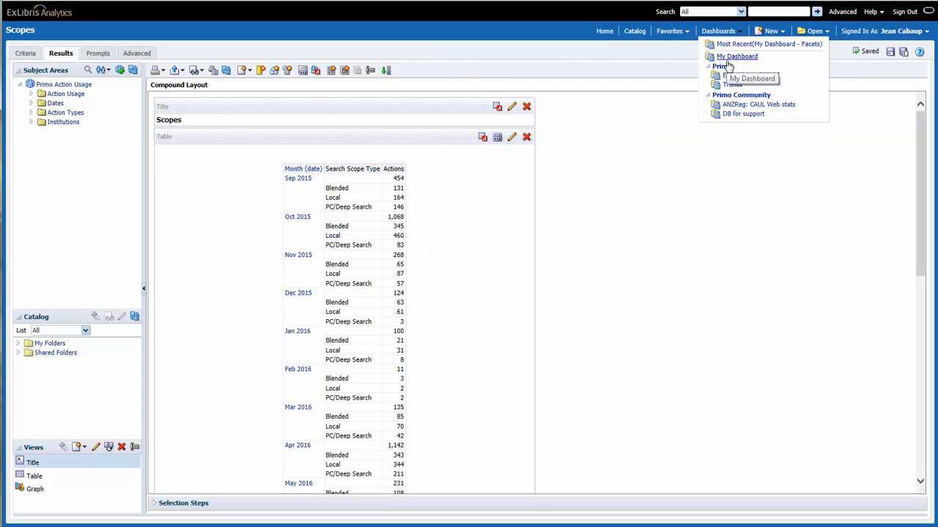
pyautogui.click(735, 55)
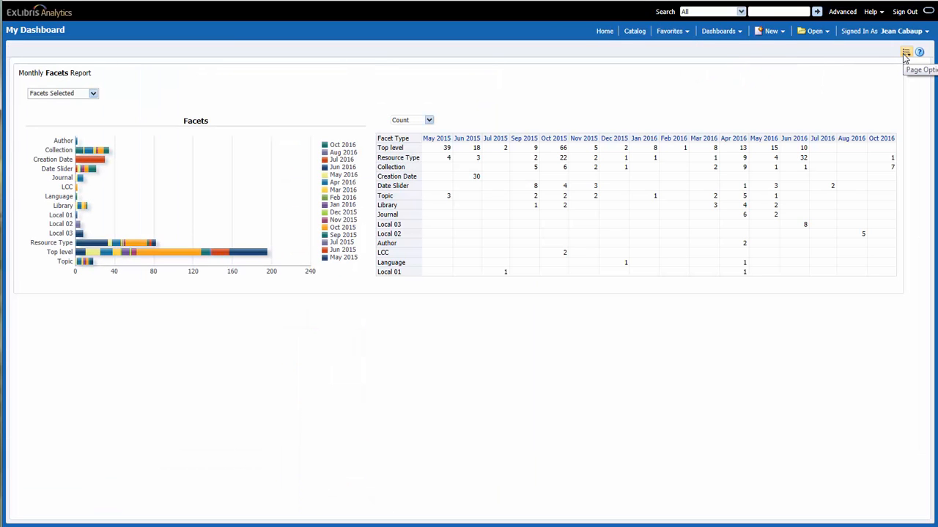
pyautogui.click(906, 53)
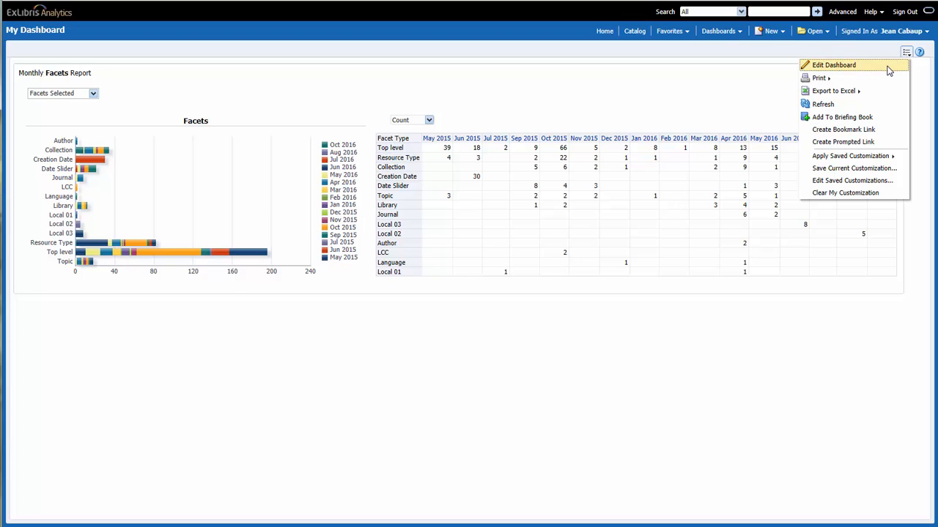
pyautogui.click(832, 65)
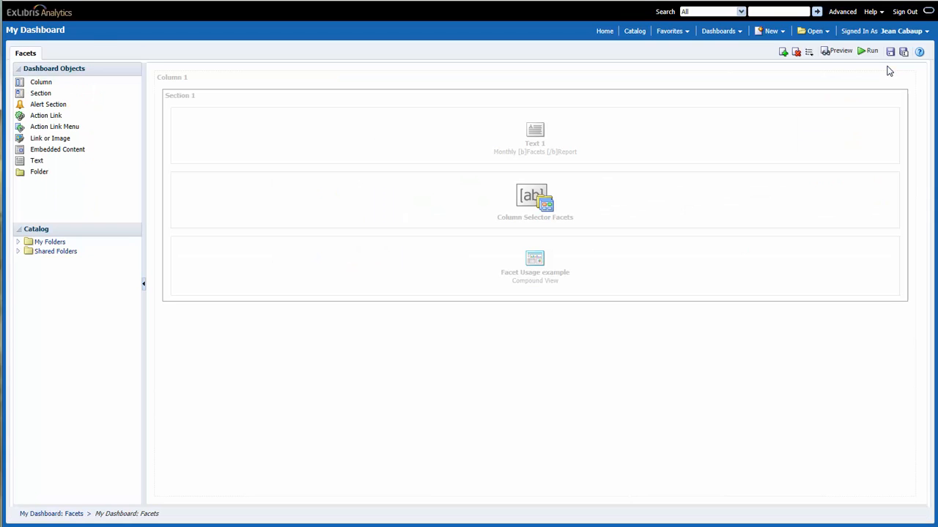
pyautogui.moveTo(783, 52)
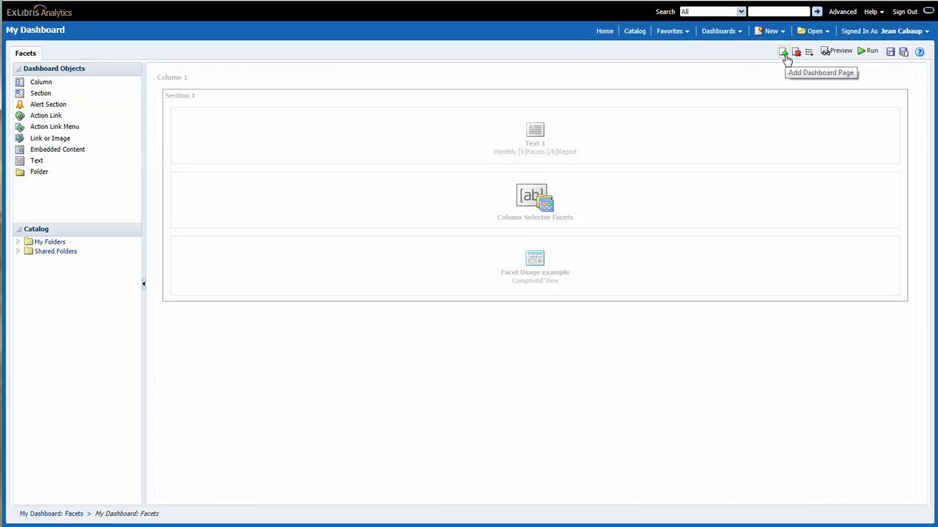
# Add a new dashboard page named 'Scope Types'
pyautogui.click(783, 51)
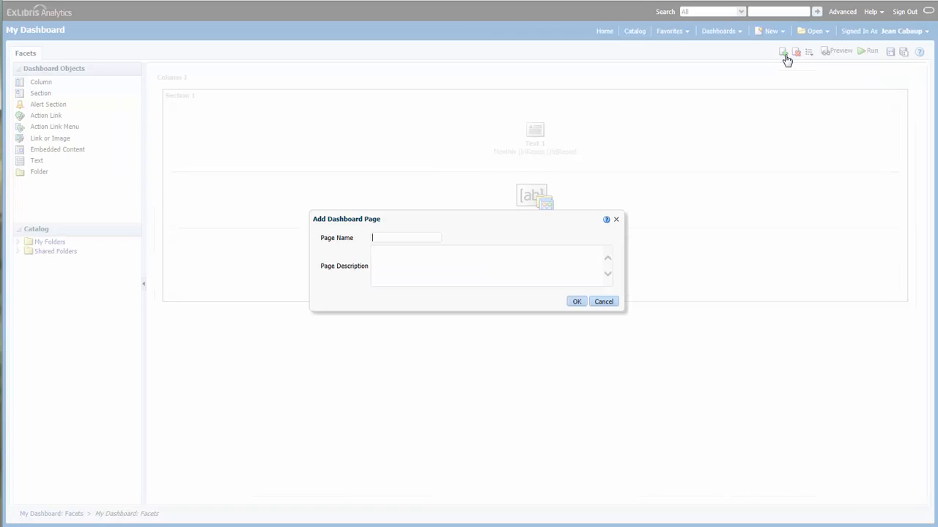
pyautogui.write('Sc')
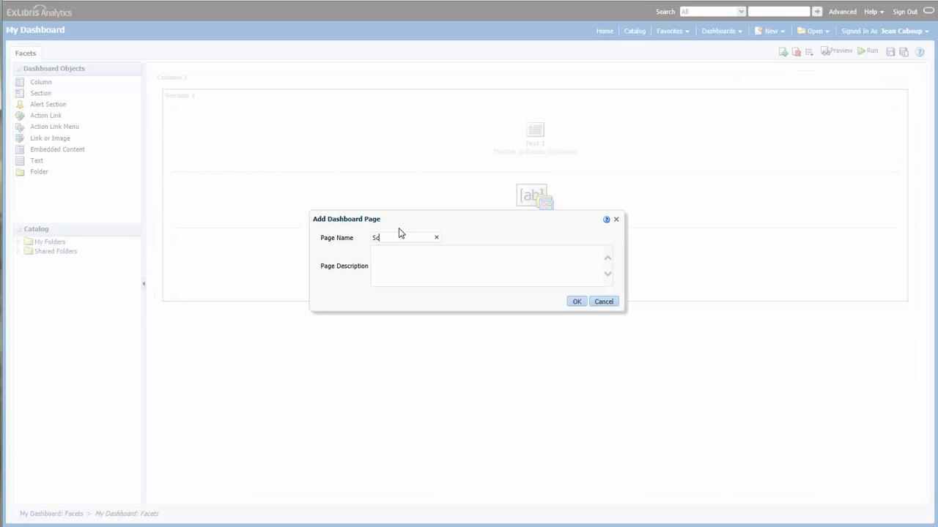
pyautogui.write('Scope Types')
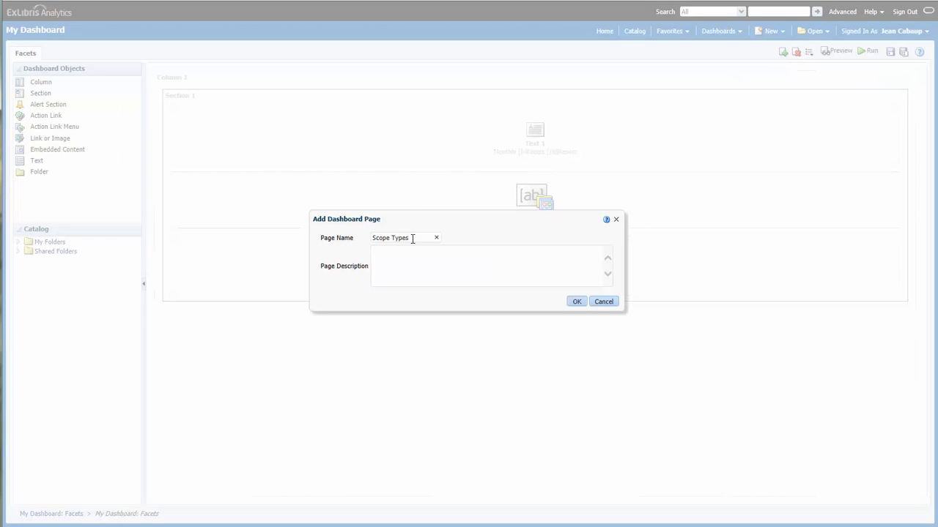
pyautogui.click(577, 302)
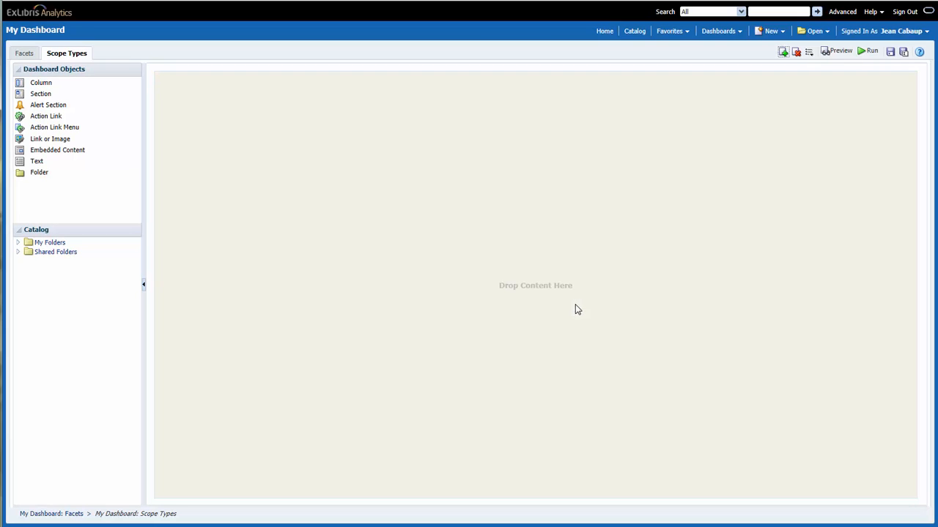
pyautogui.moveTo(21, 246)
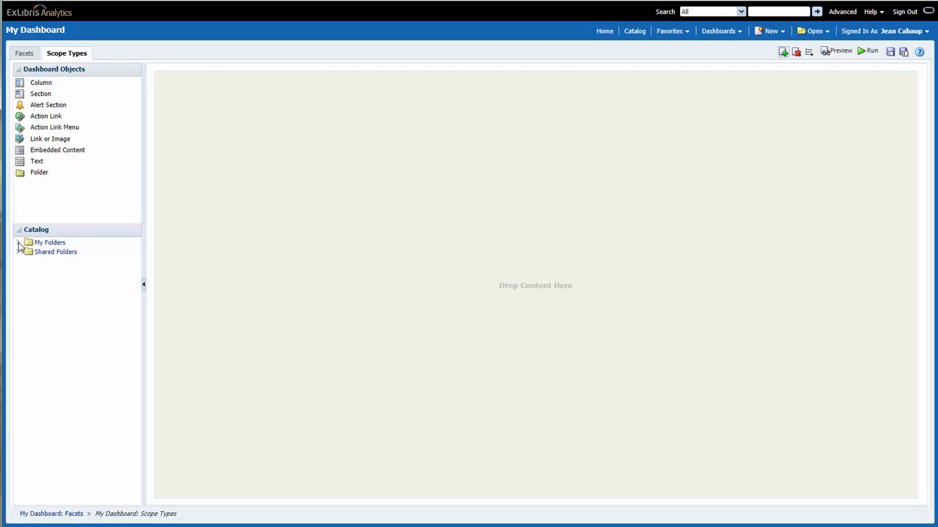
# Drag the saved 'Scopes' analysis from My Folders into the Scope Types page drop area
pyautogui.click(21, 244)
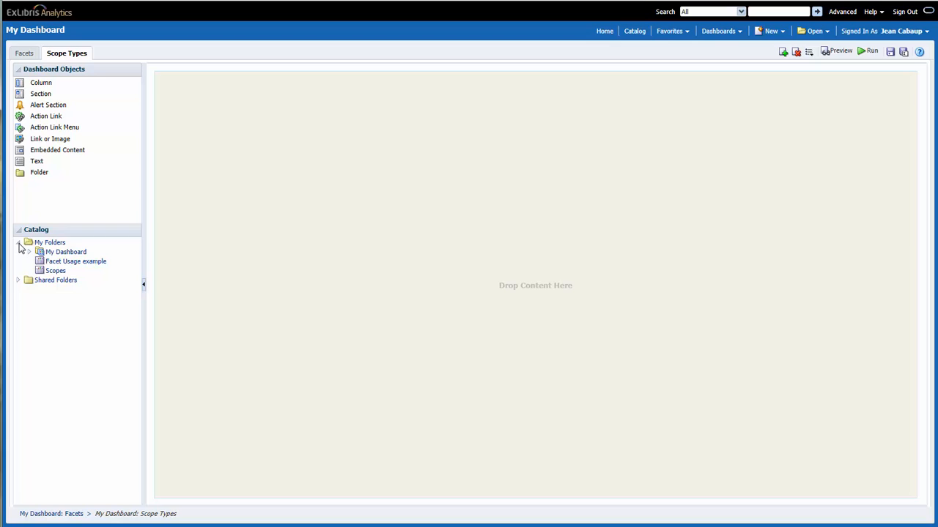
pyautogui.click(57, 270)
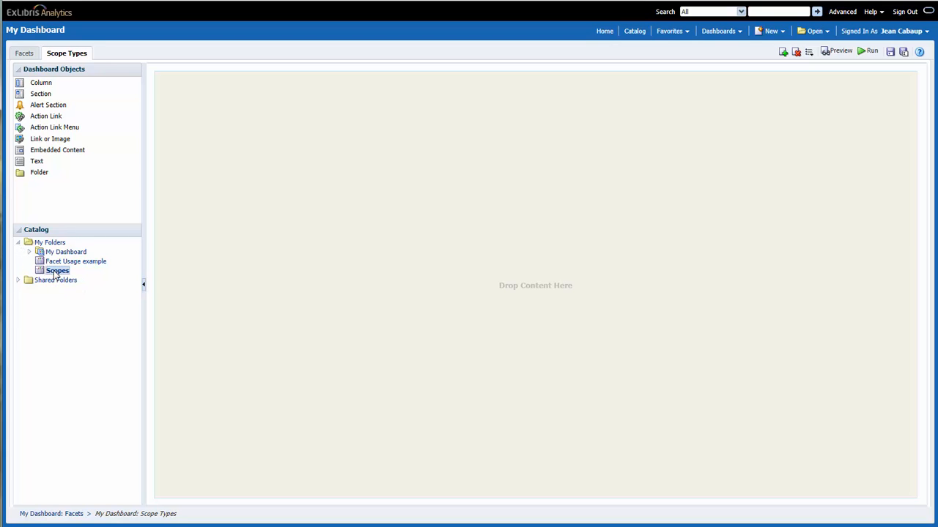
pyautogui.moveTo(58, 270); pyautogui.dragTo(223, 258)
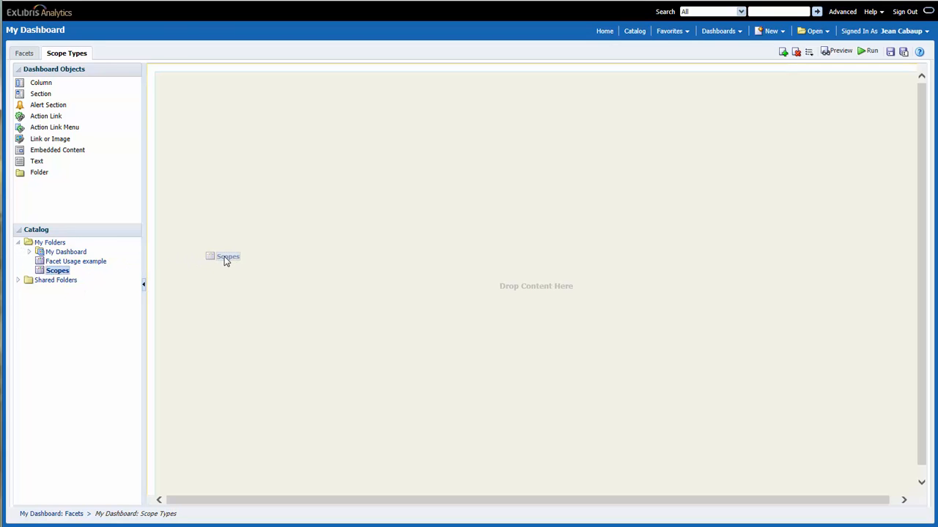
pyautogui.moveTo(223, 258); pyautogui.dragTo(531, 135)
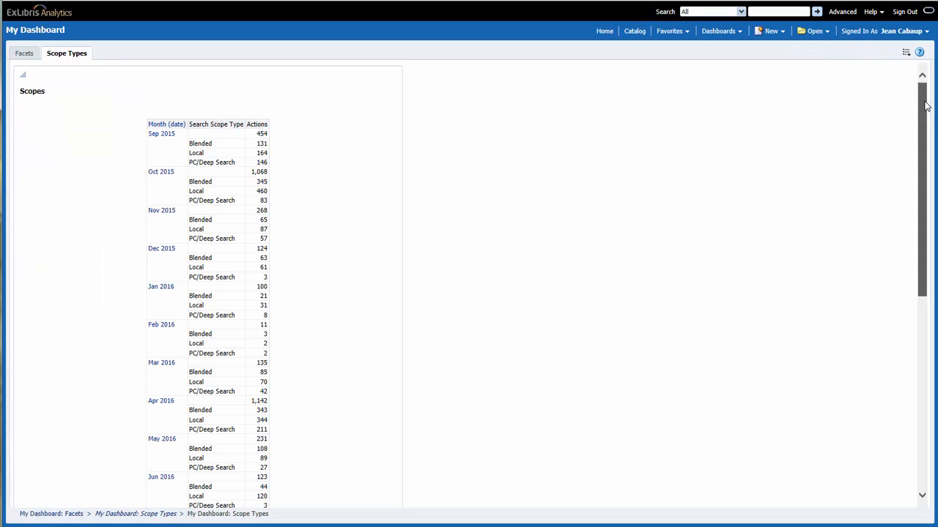
# Scroll the Scope Types page to reveal the stacked Actions bar graph beneath the Scopes table
pyautogui.scroll(-3)
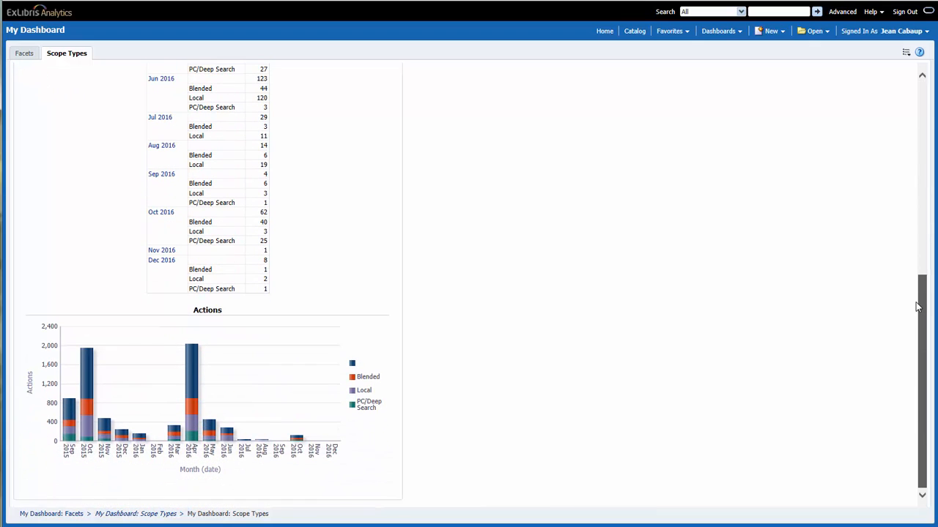